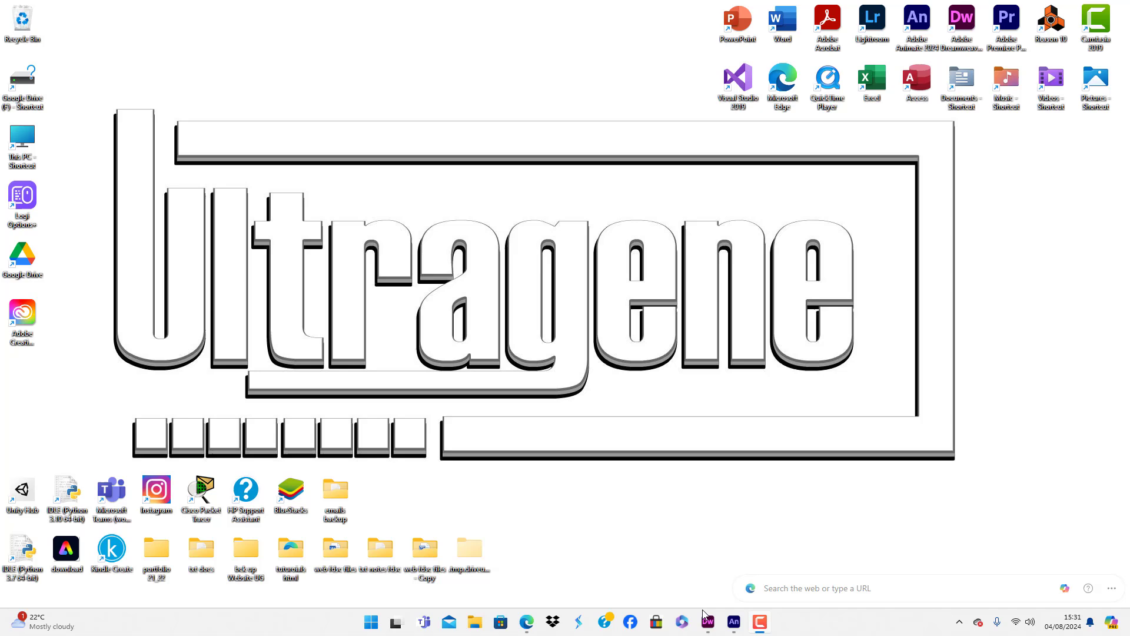
Bring Dreamweaver up on its home screen, glancing at the File menu without choosing anything.
{"action": "left_click", "coordinate": [706, 621]}
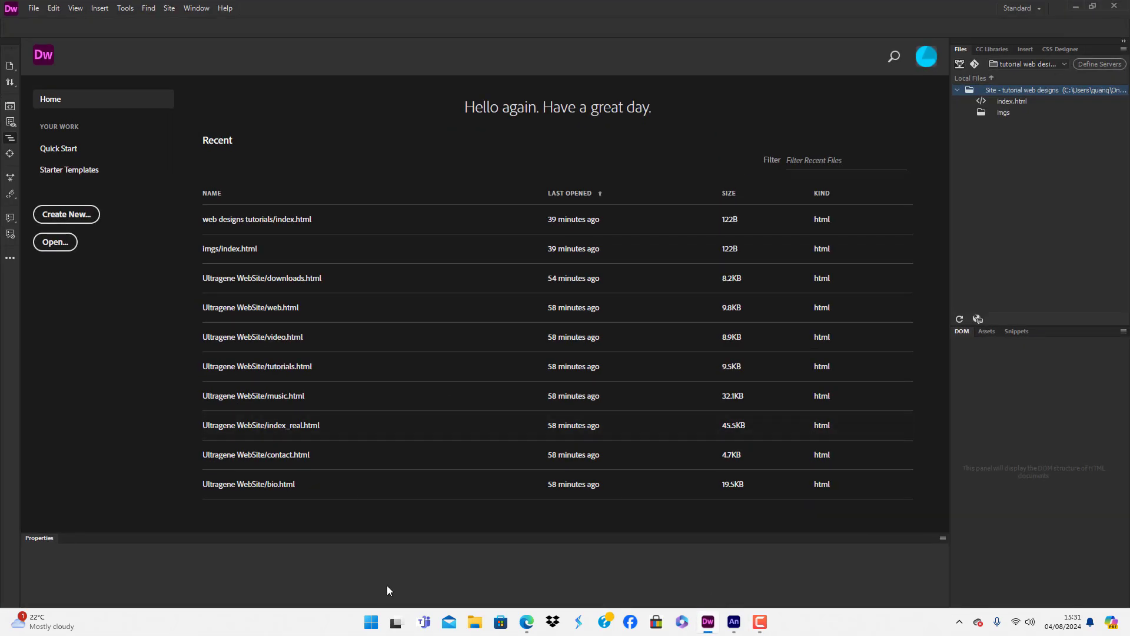
{"action": "mouse_move", "coordinate": [116, 381]}
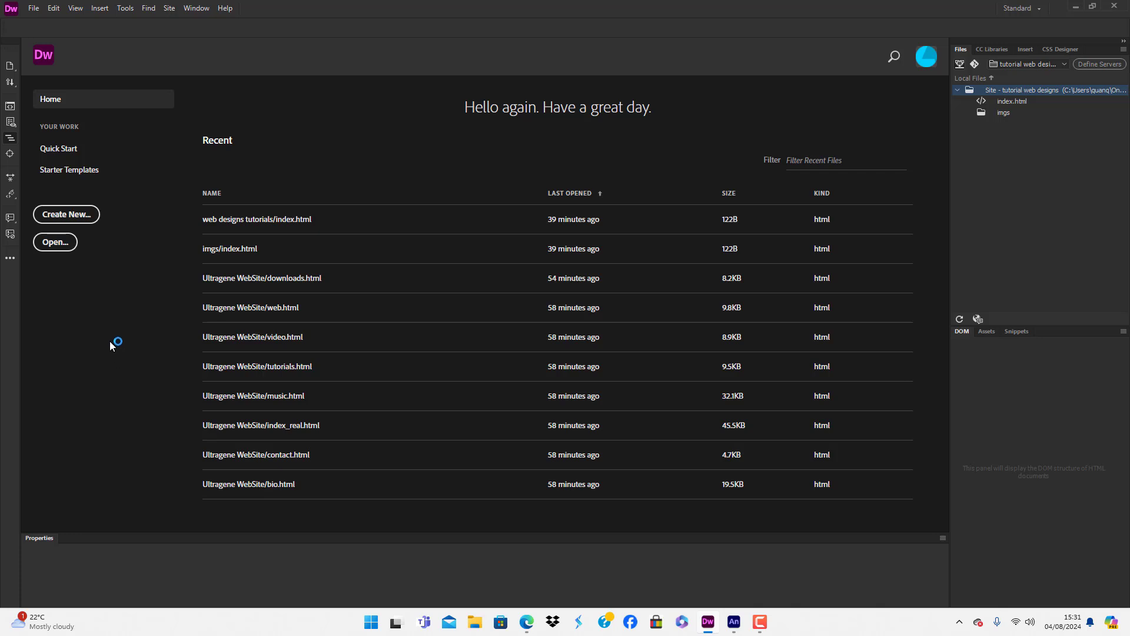
{"action": "mouse_move", "coordinate": [1041, 89]}
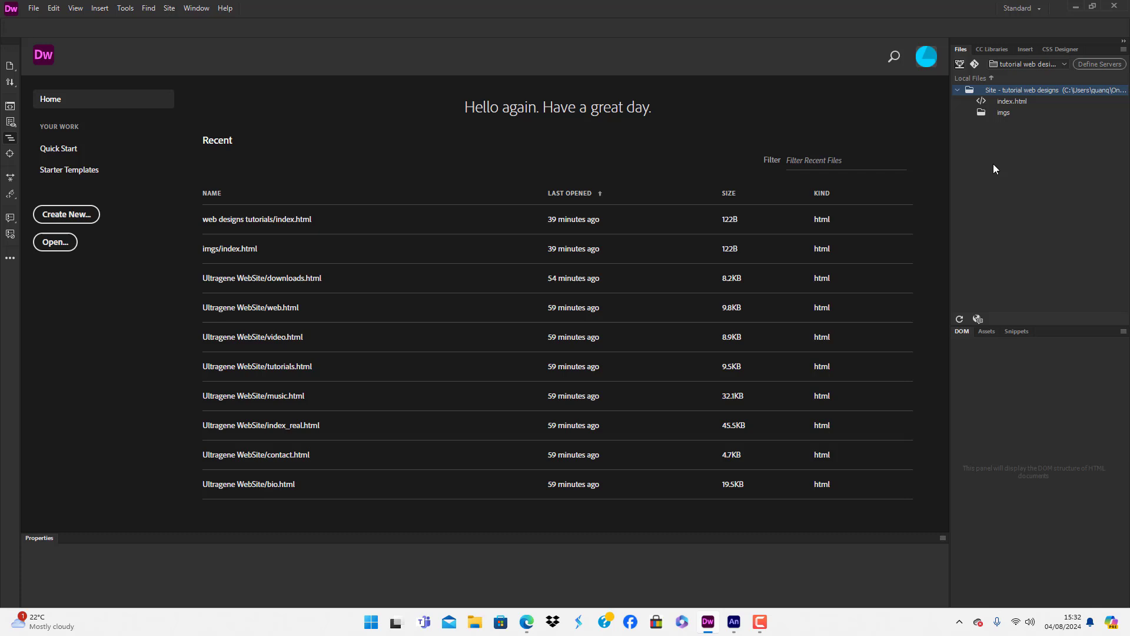
{"action": "mouse_move", "coordinate": [151, 312]}
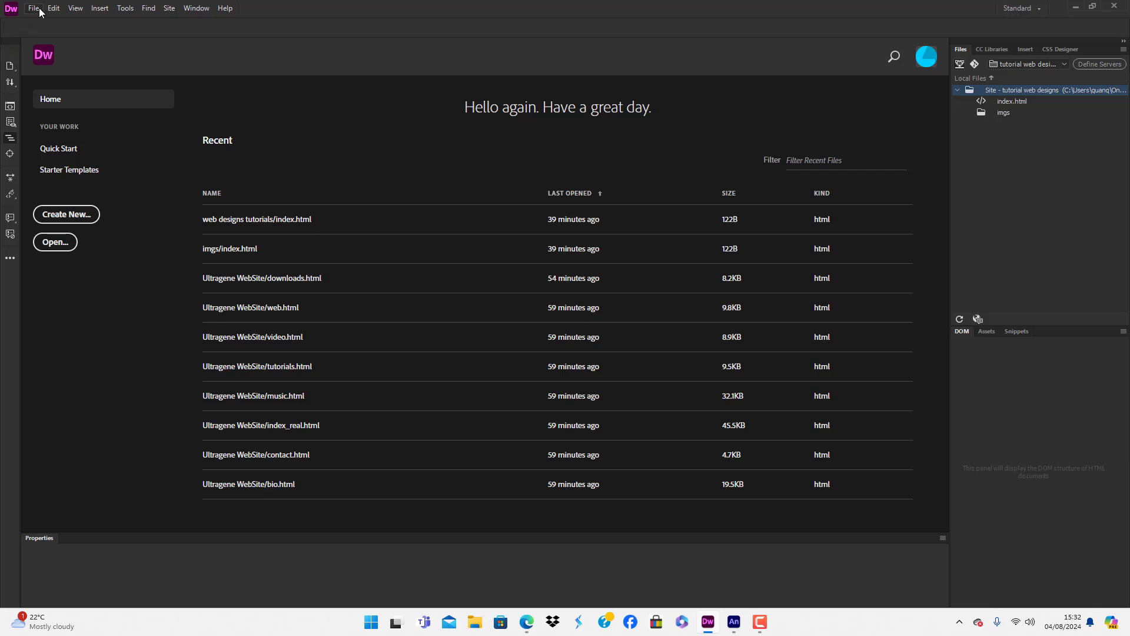
{"action": "left_click", "coordinate": [33, 7]}
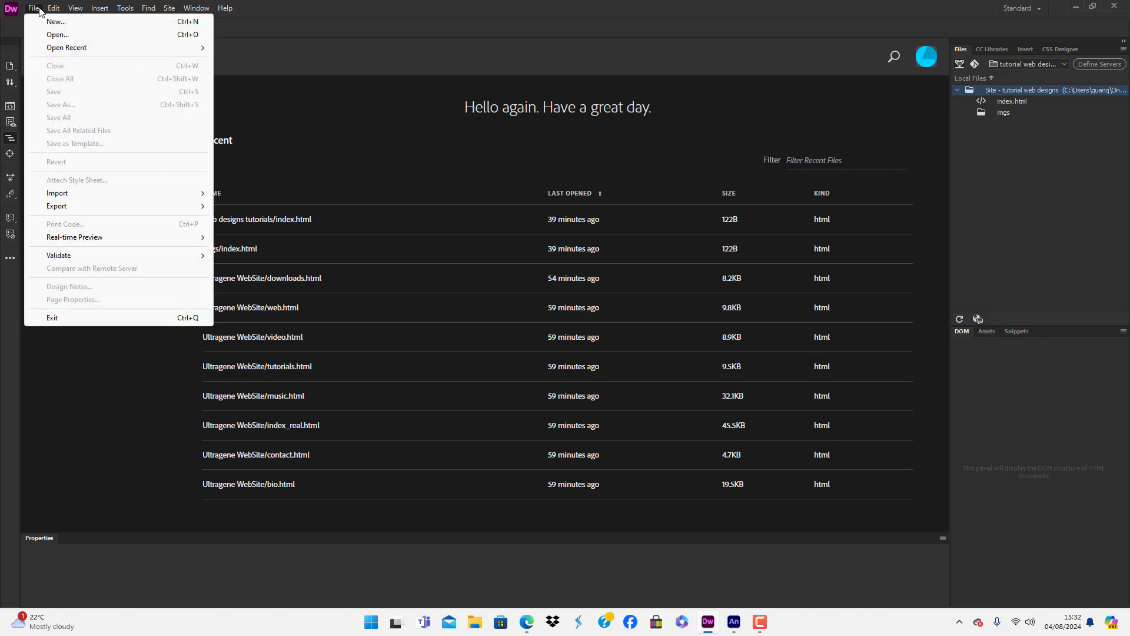
{"action": "left_click", "coordinate": [33, 8]}
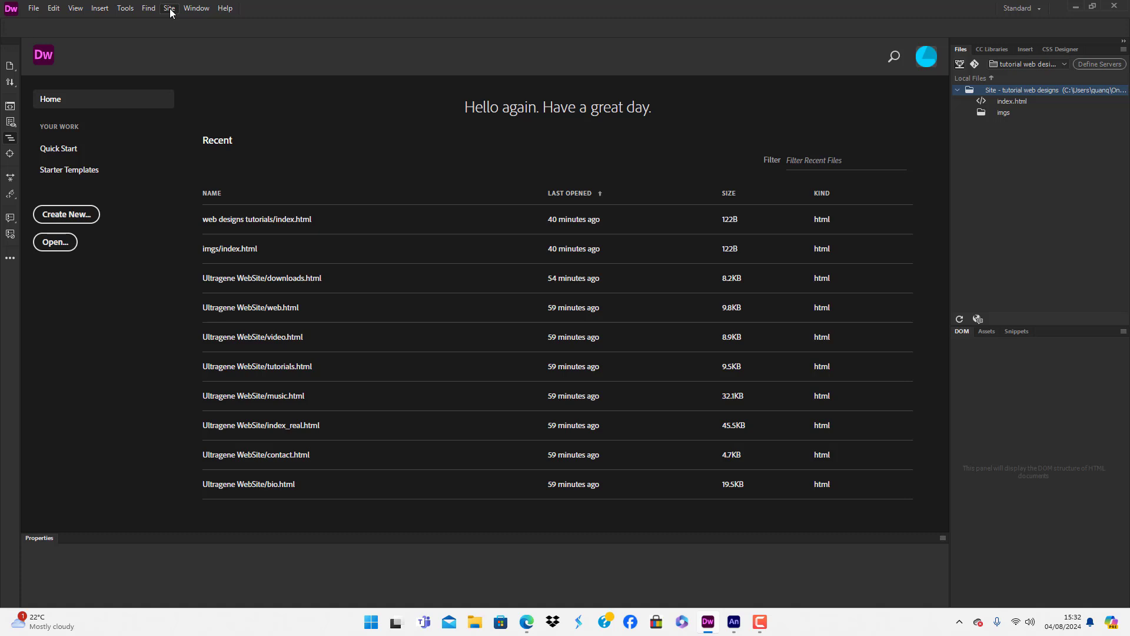
Start a new site from the Site menu and name it 'web design multimedia'.
{"action": "left_click", "coordinate": [169, 8]}
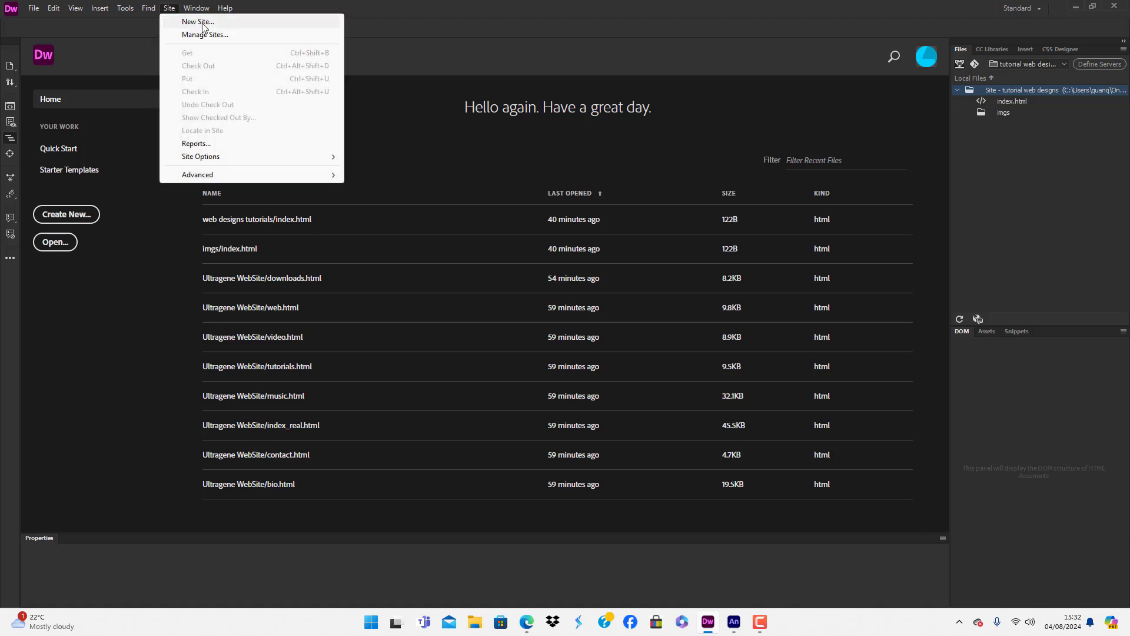
{"action": "left_click", "coordinate": [168, 8]}
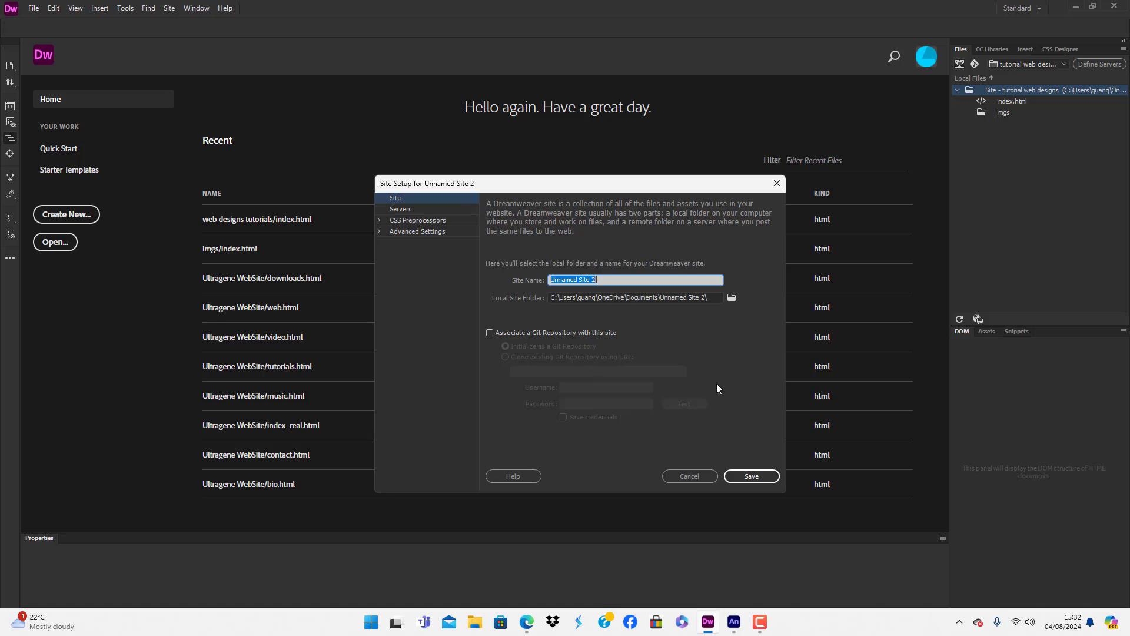
{"action": "mouse_move", "coordinate": [709, 350]}
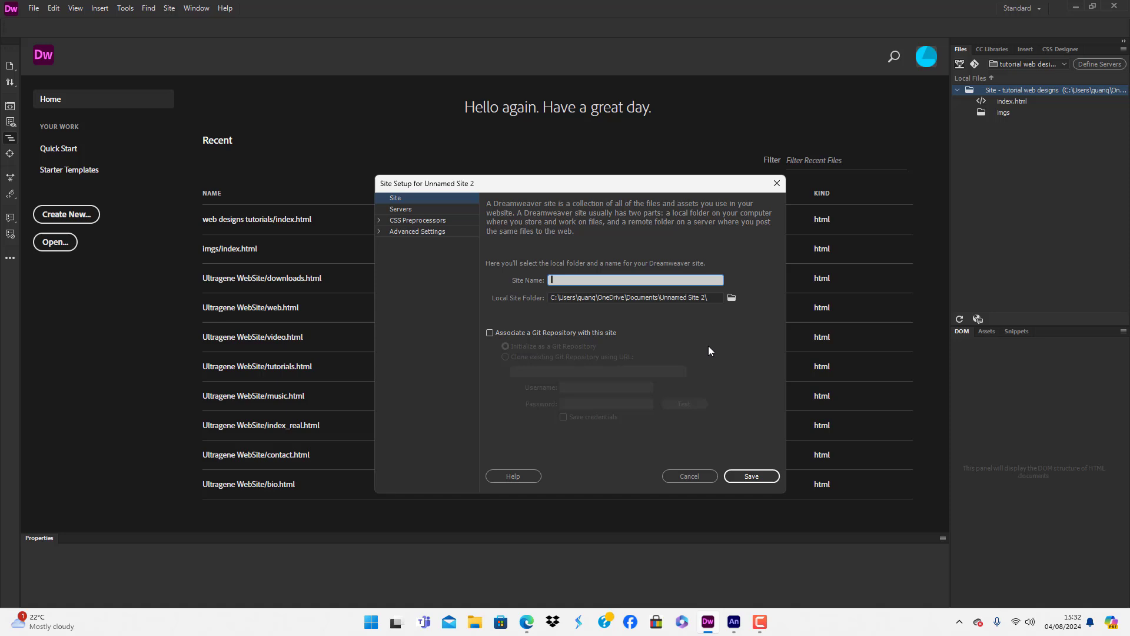
{"action": "type", "text": "web"}
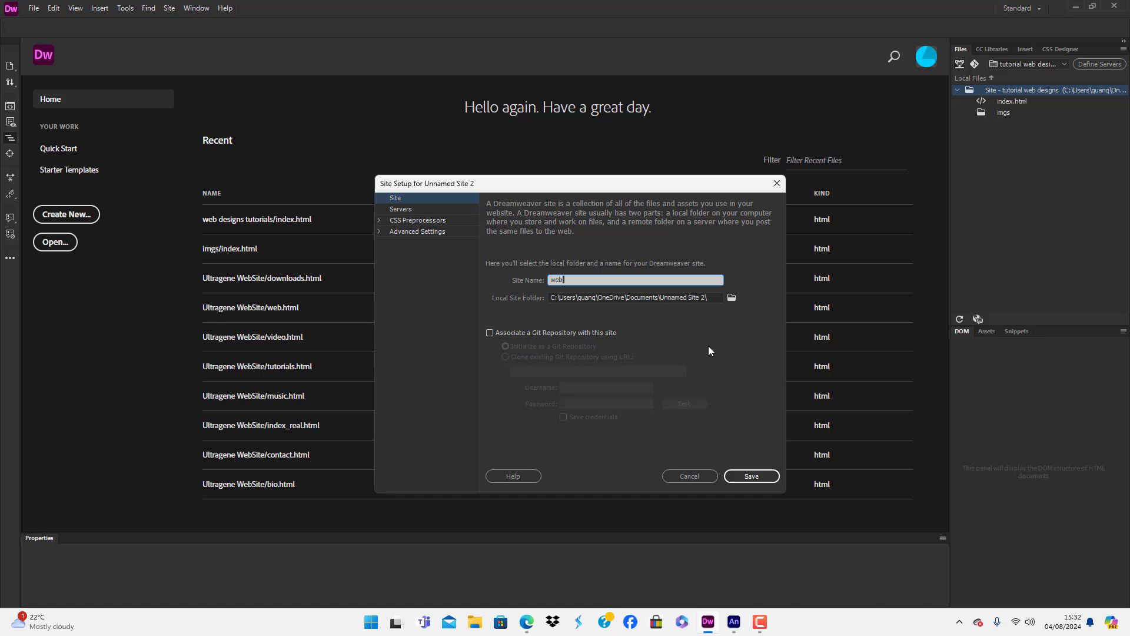
{"action": "type", "text": "design multimedia"}
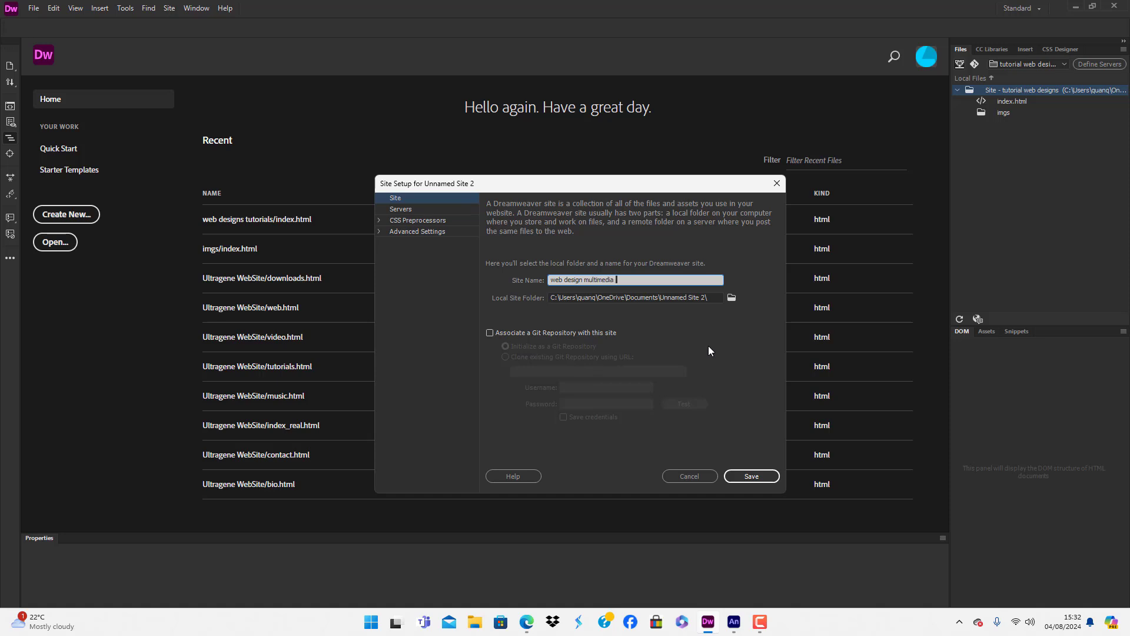
{"action": "mouse_move", "coordinate": [552, 290]}
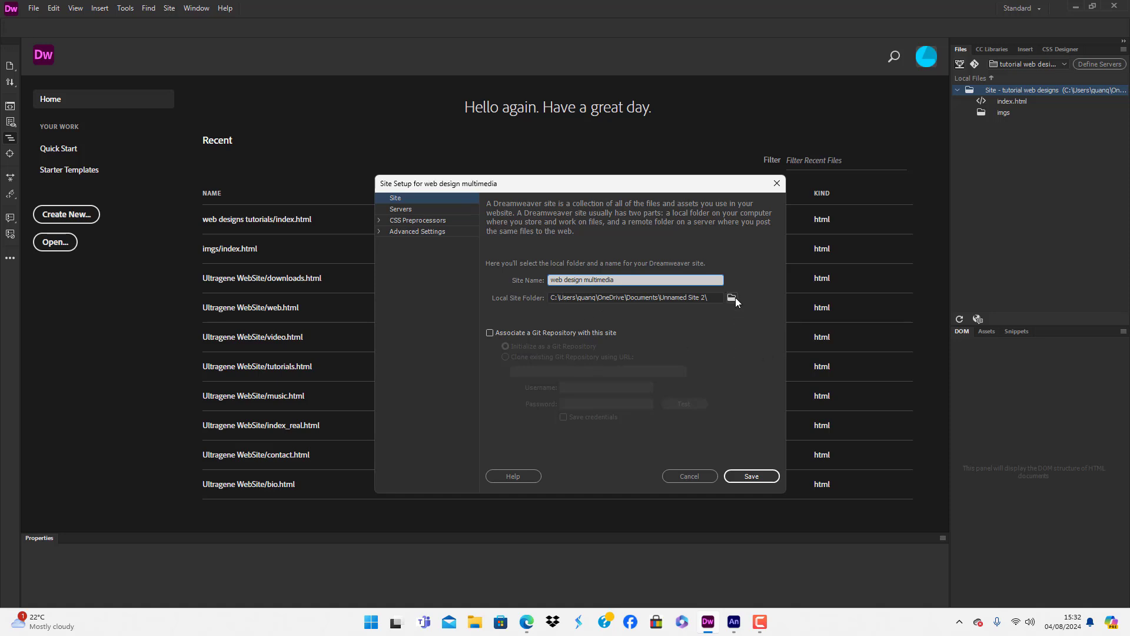
Create a Documents folder 'multimedia web deisgn' and select it as the local site folder.
{"action": "left_click", "coordinate": [733, 297]}
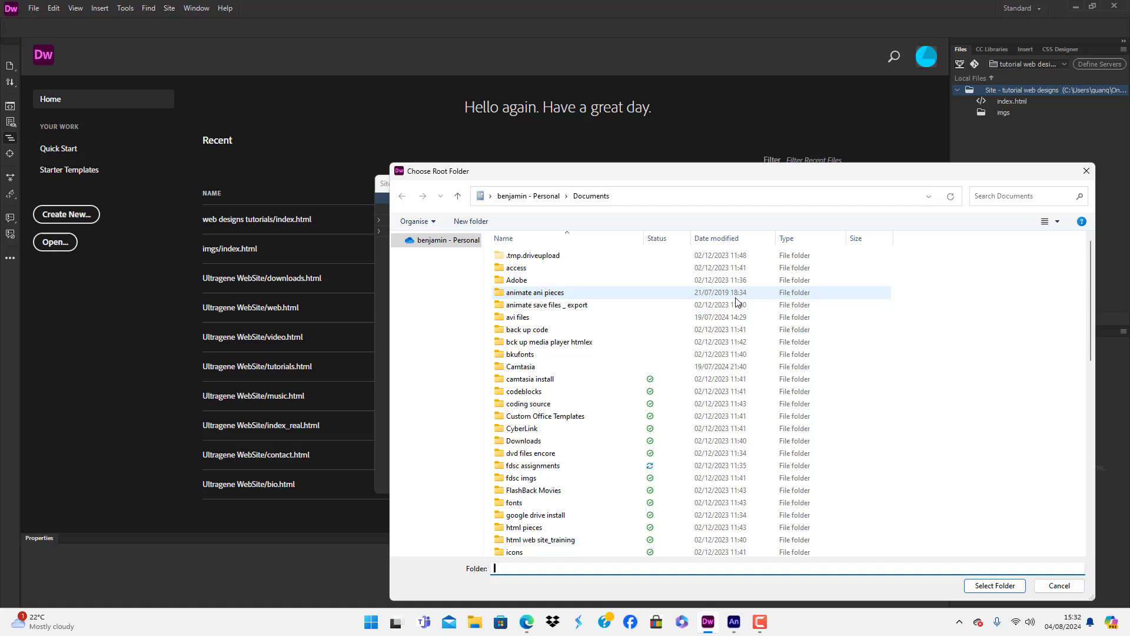
{"action": "scroll", "scroll_direction": "down", "scroll_amount": 3}
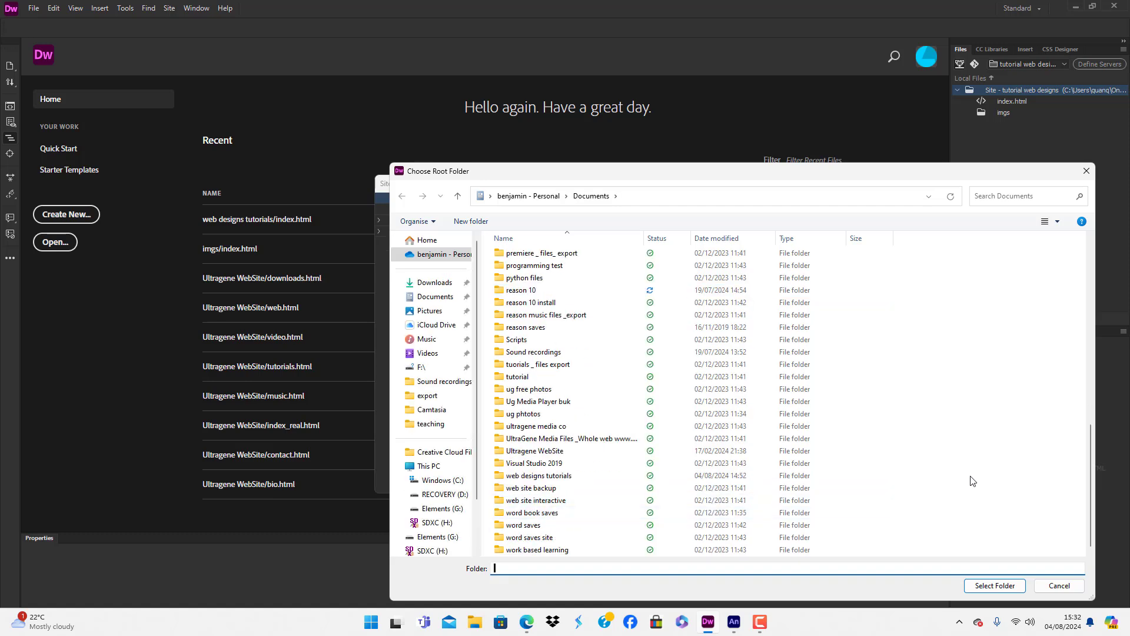
{"action": "left_click", "coordinate": [535, 427]}
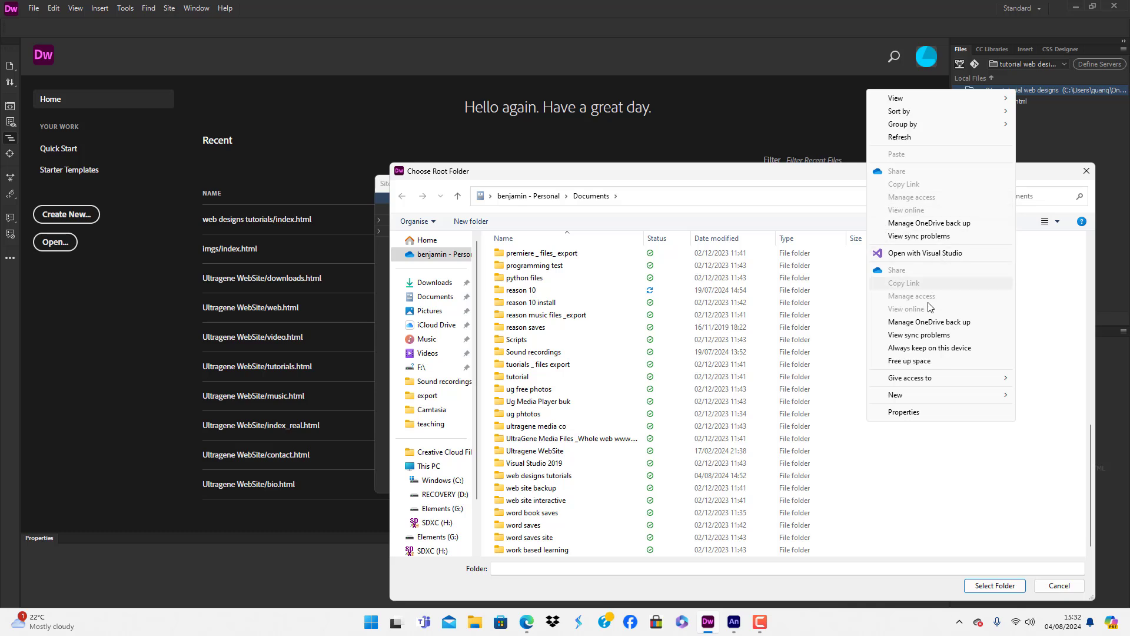
{"action": "mouse_move", "coordinate": [952, 396]}
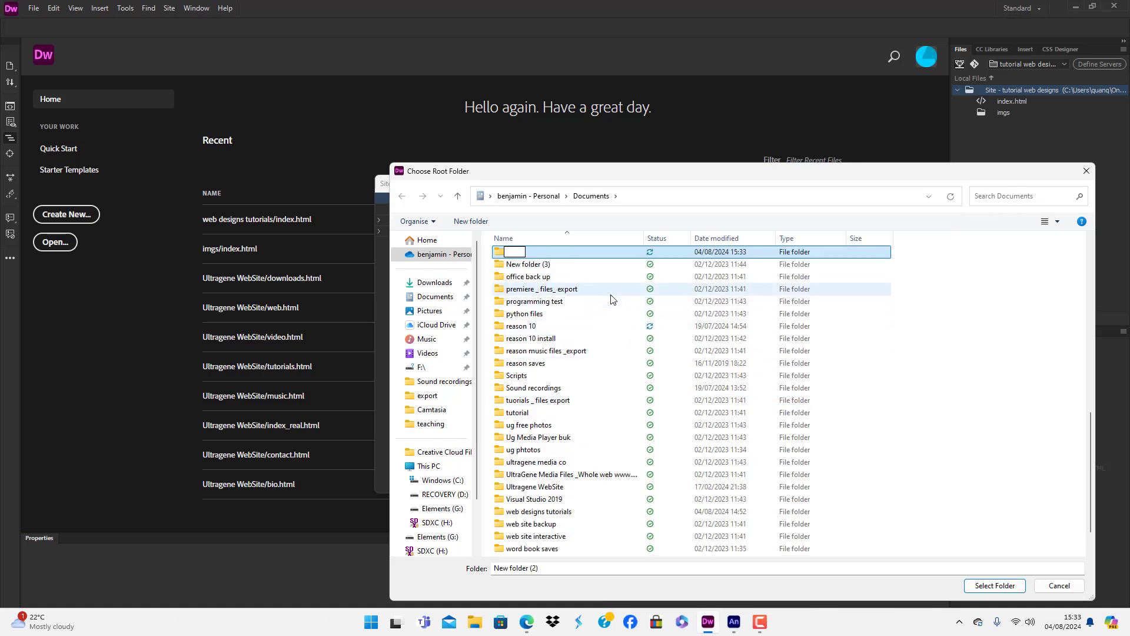
{"action": "type", "text": "multi"}
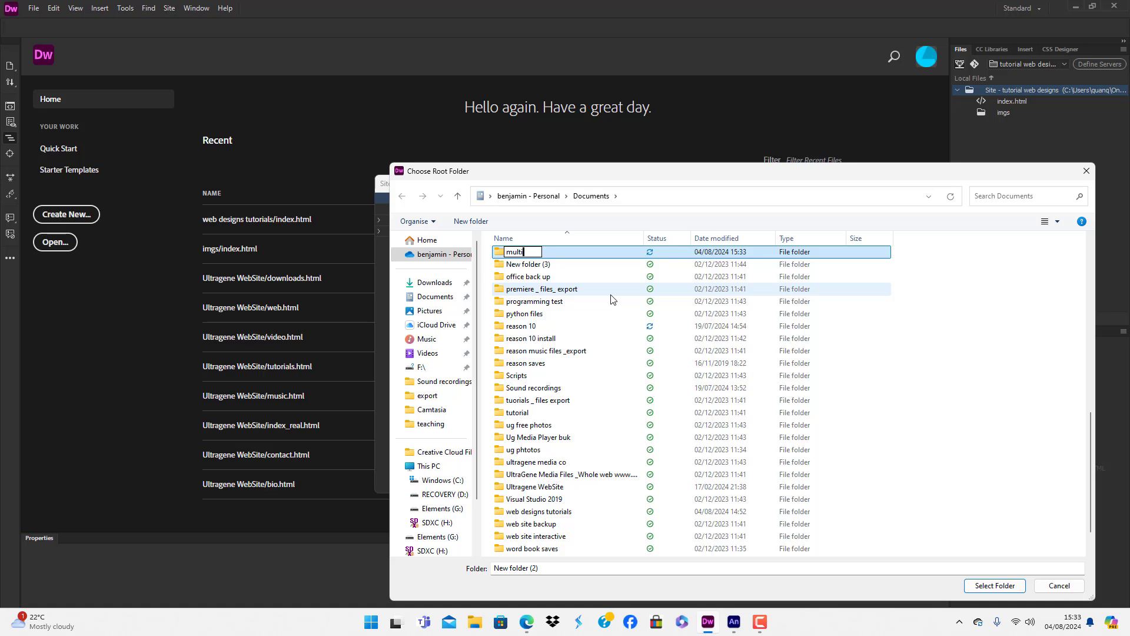
{"action": "type", "text": "media web deisgn"}
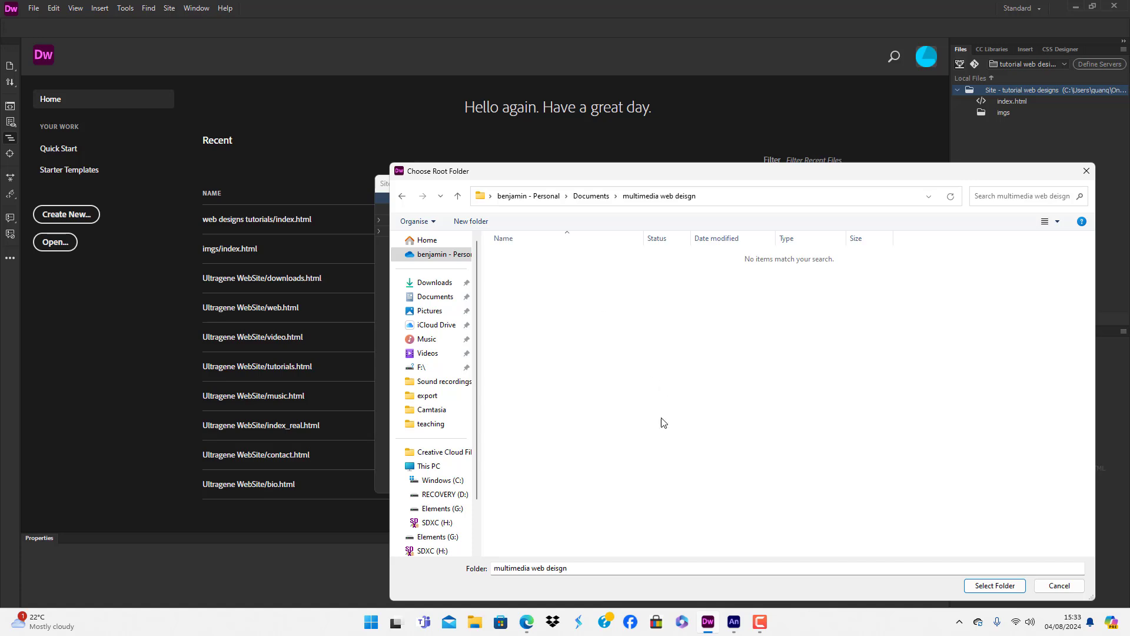
{"action": "mouse_move", "coordinate": [983, 529]}
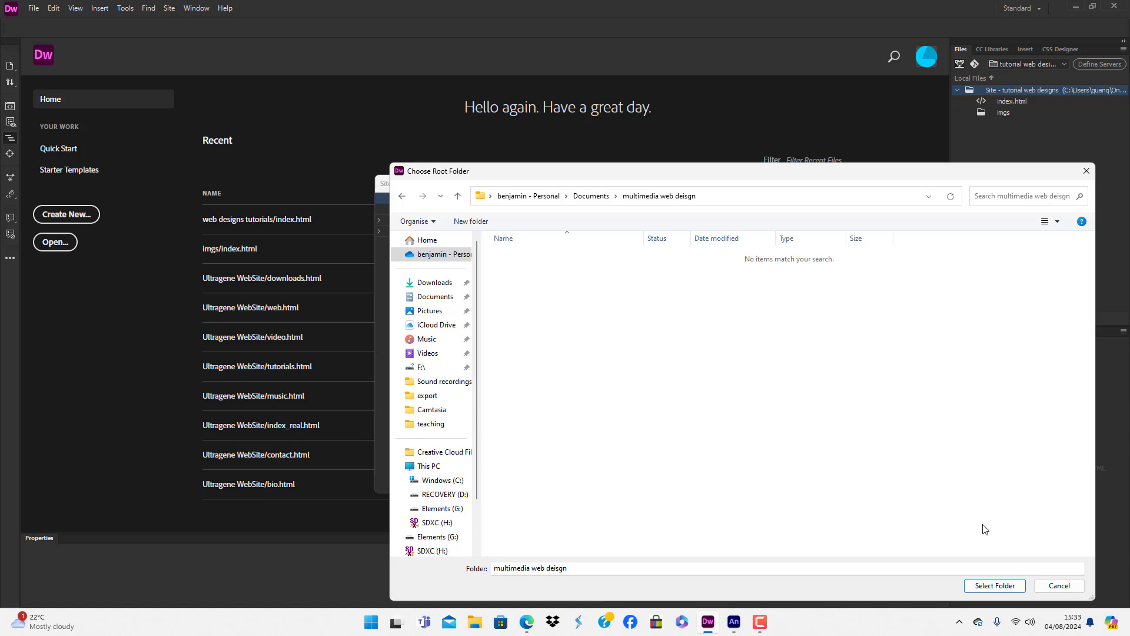
{"action": "left_click", "coordinate": [993, 585]}
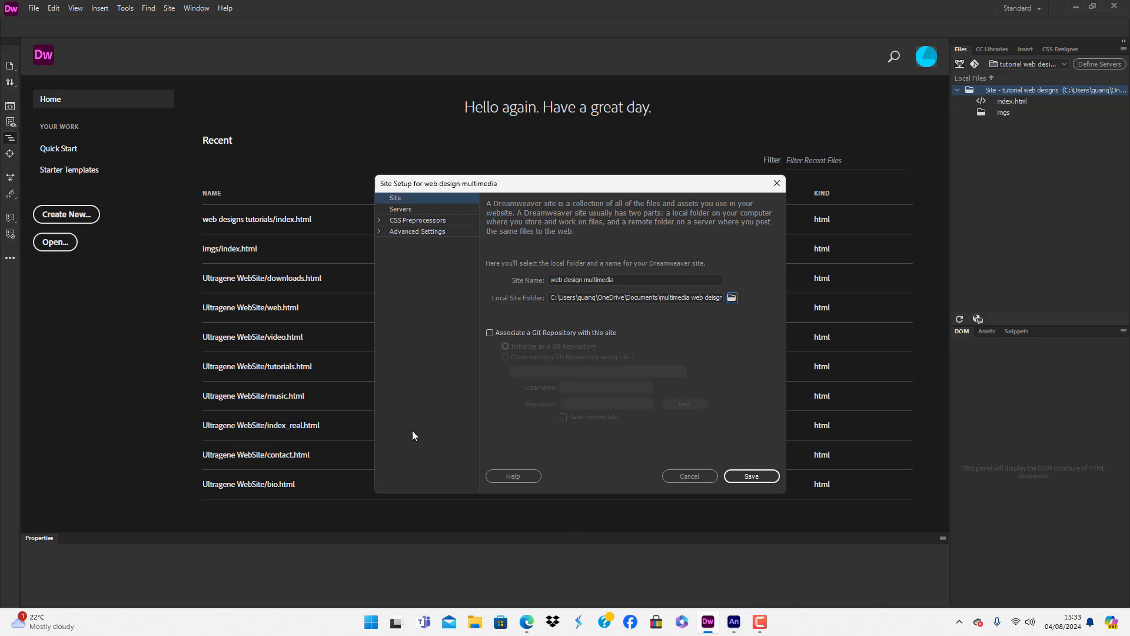
{"action": "mouse_move", "coordinate": [420, 309]}
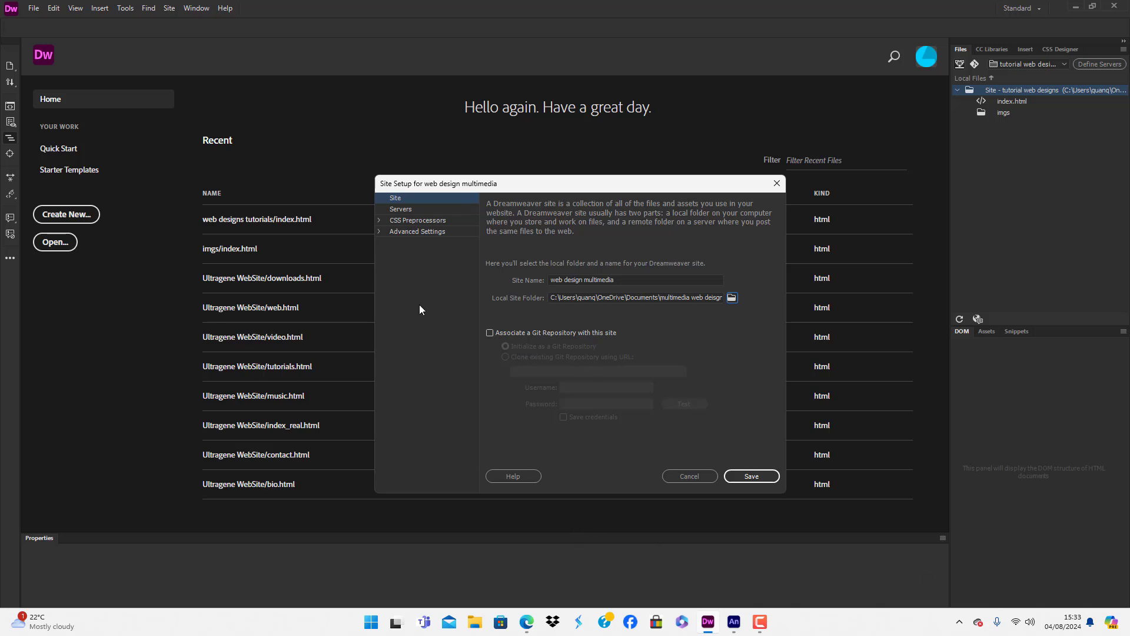
Review Servers, CSS Preprocessors and Advanced Settings, then save the site setup.
{"action": "left_click", "coordinate": [400, 209]}
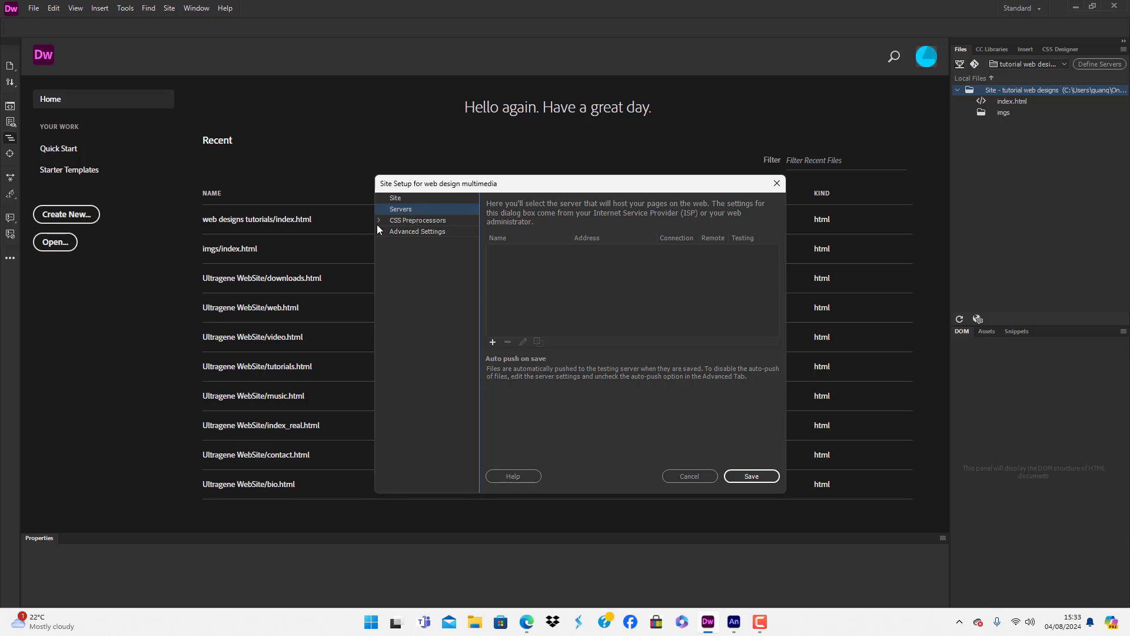
{"action": "left_click", "coordinate": [378, 219]}
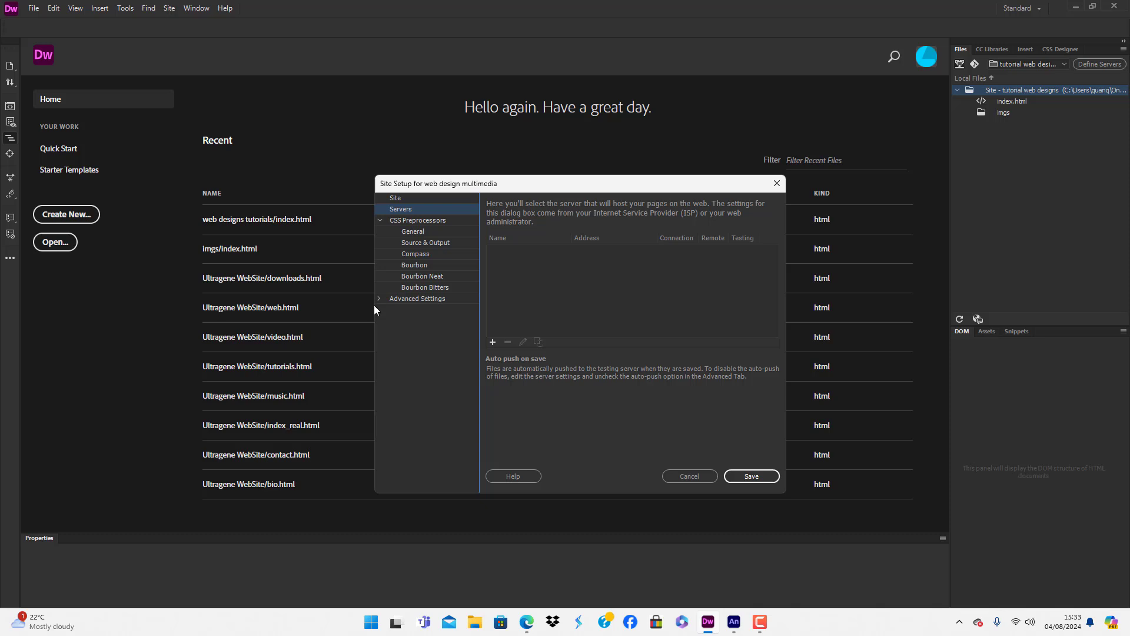
{"action": "left_click", "coordinate": [378, 298]}
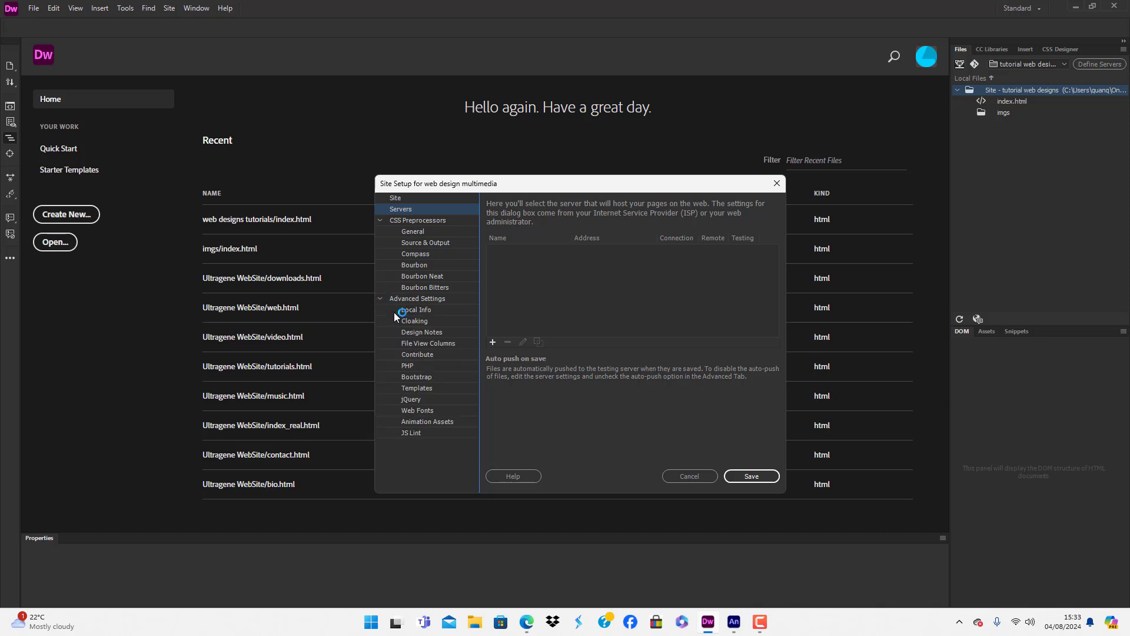
{"action": "mouse_move", "coordinate": [523, 273]}
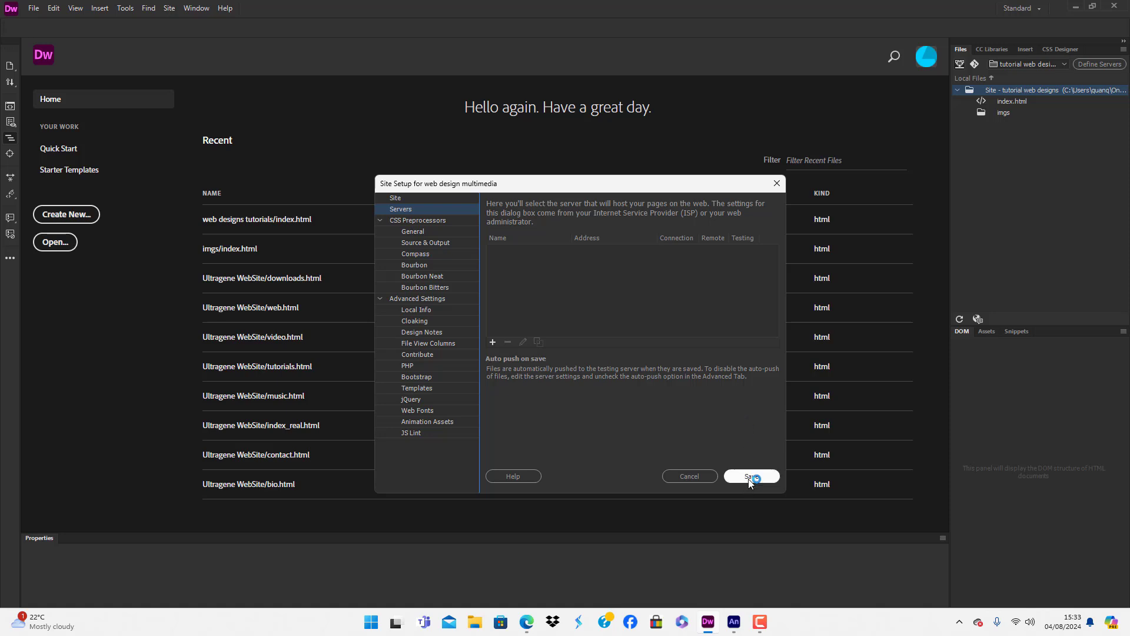
{"action": "left_click", "coordinate": [750, 475]}
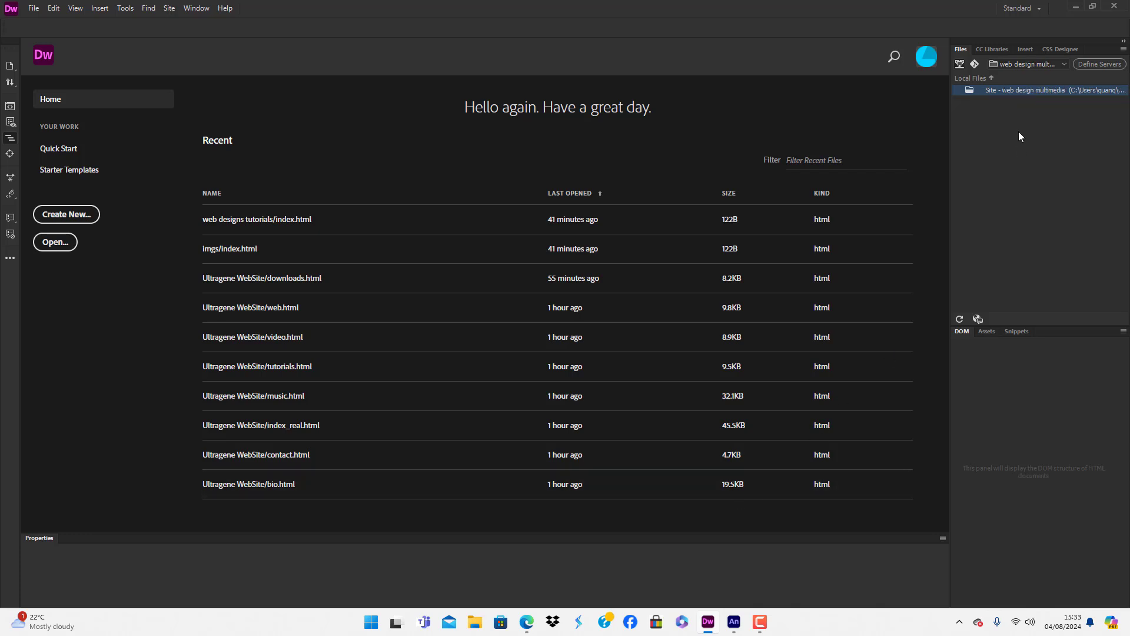
{"action": "mouse_move", "coordinate": [985, 170]}
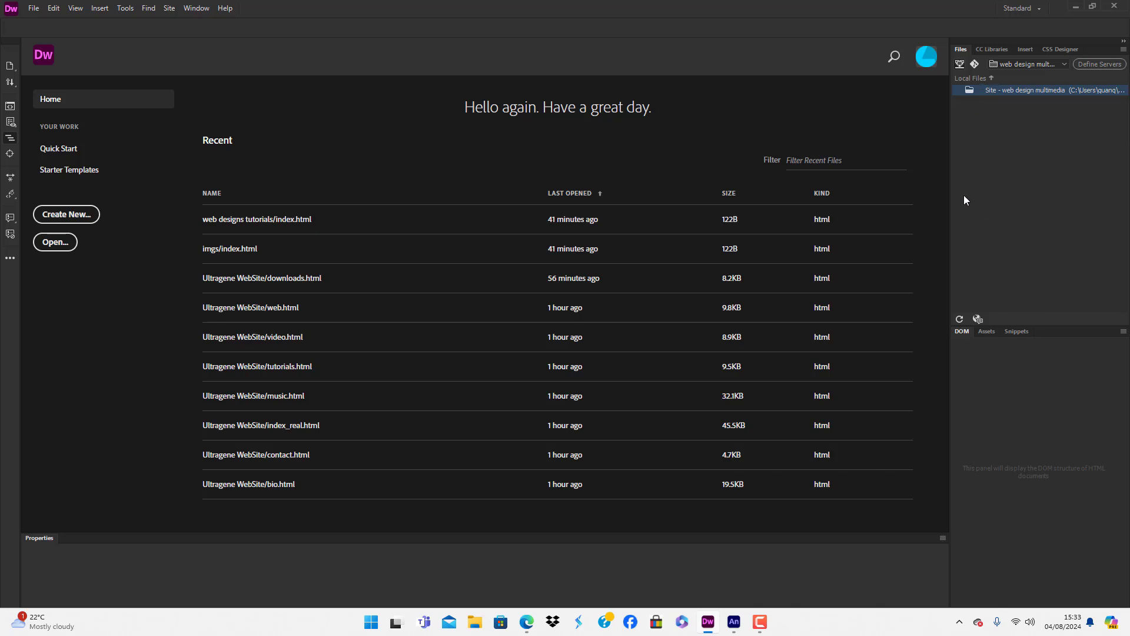
{"action": "mouse_move", "coordinate": [994, 138]}
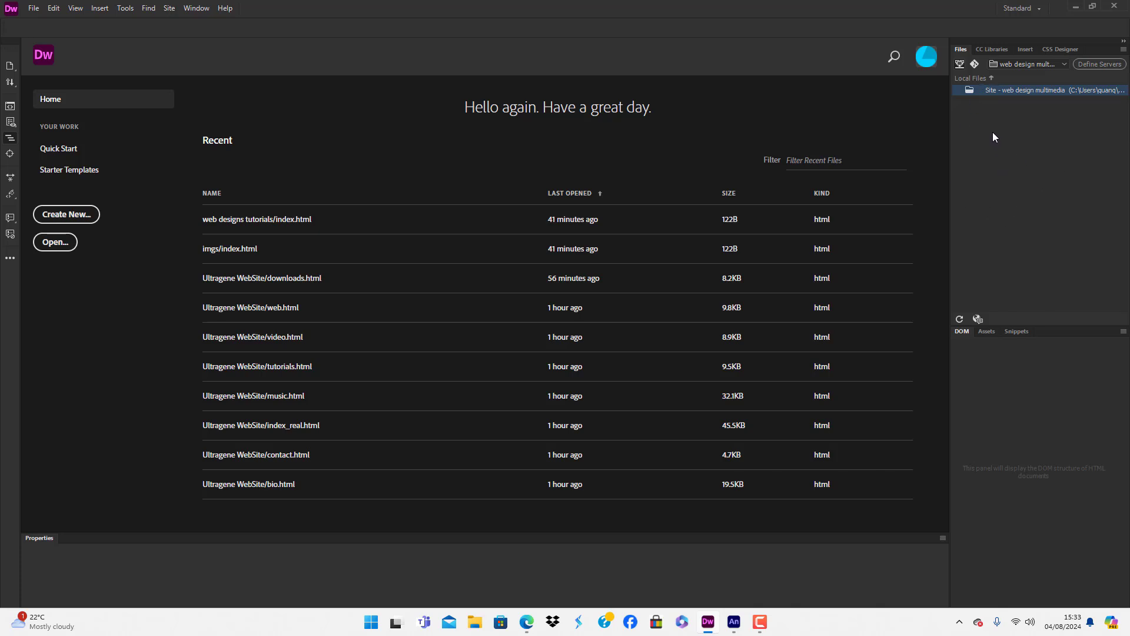
Create a new folder named imgs in the site root from the Files panel.
{"action": "right_click", "coordinate": [1038, 90]}
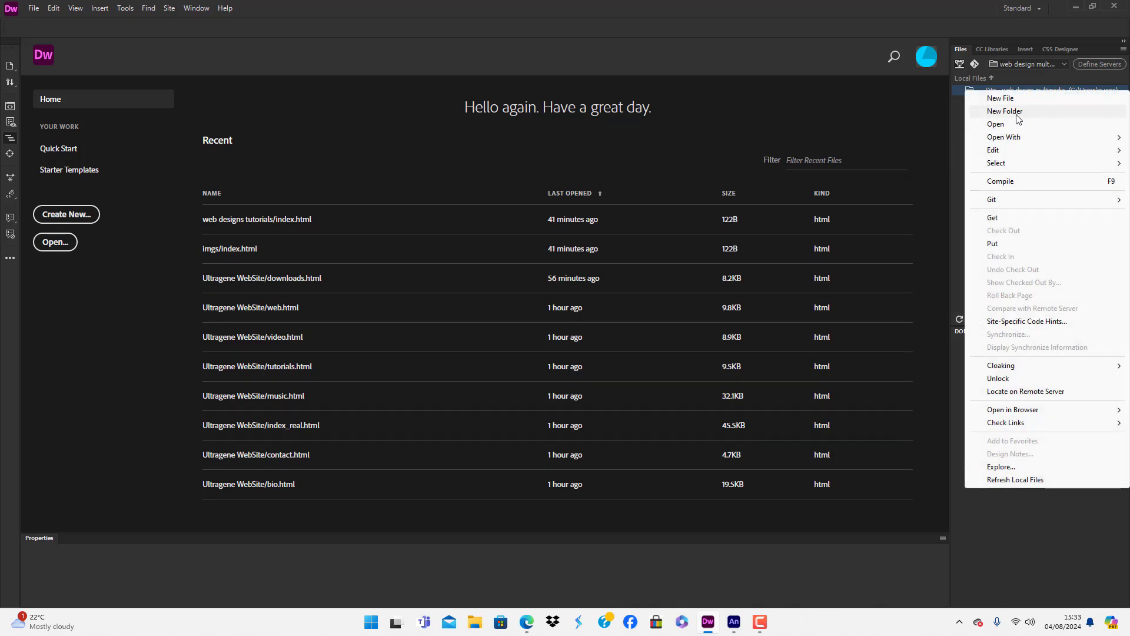
{"action": "left_click", "coordinate": [1001, 97]}
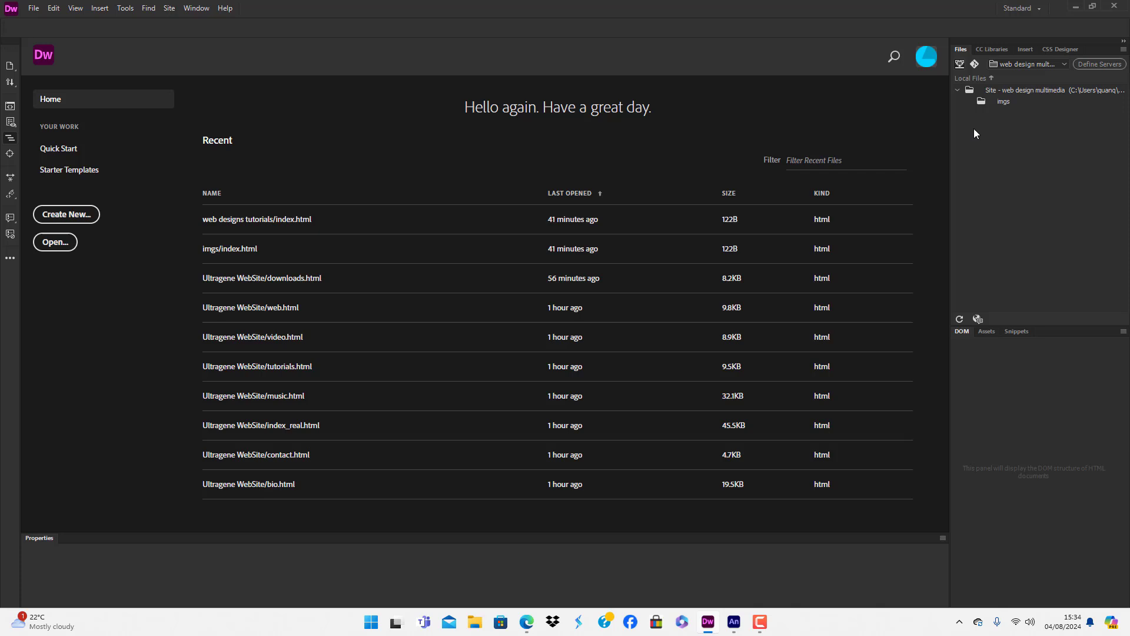
{"action": "mouse_move", "coordinate": [65, 214]}
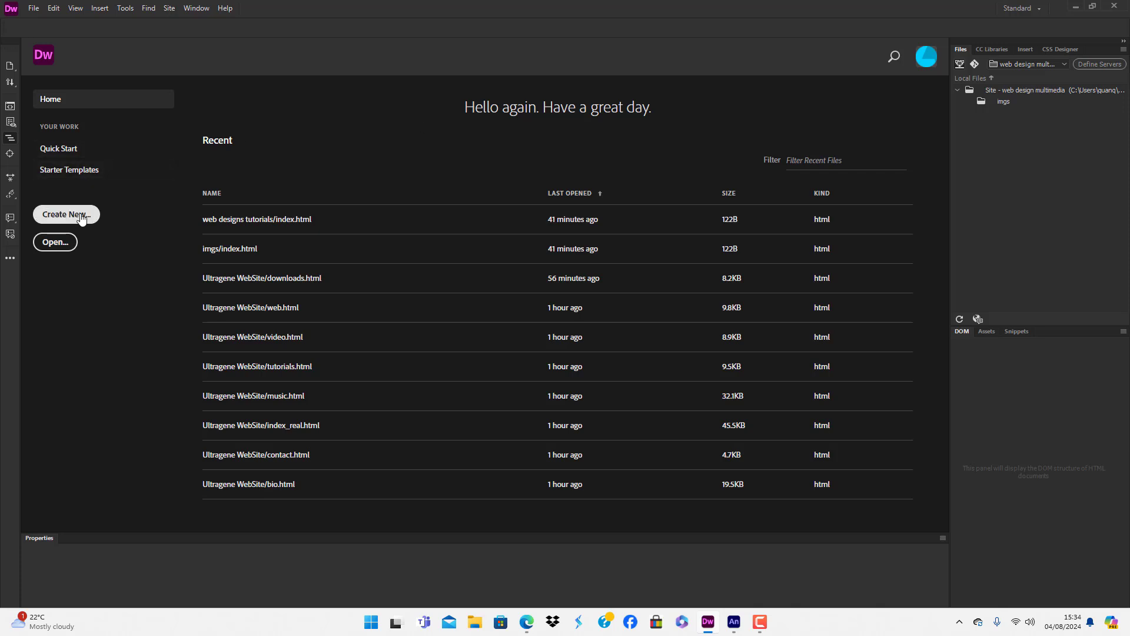
Create a new HTML document titled 'Home Page' with HTML5 doc type.
{"action": "left_click", "coordinate": [65, 215]}
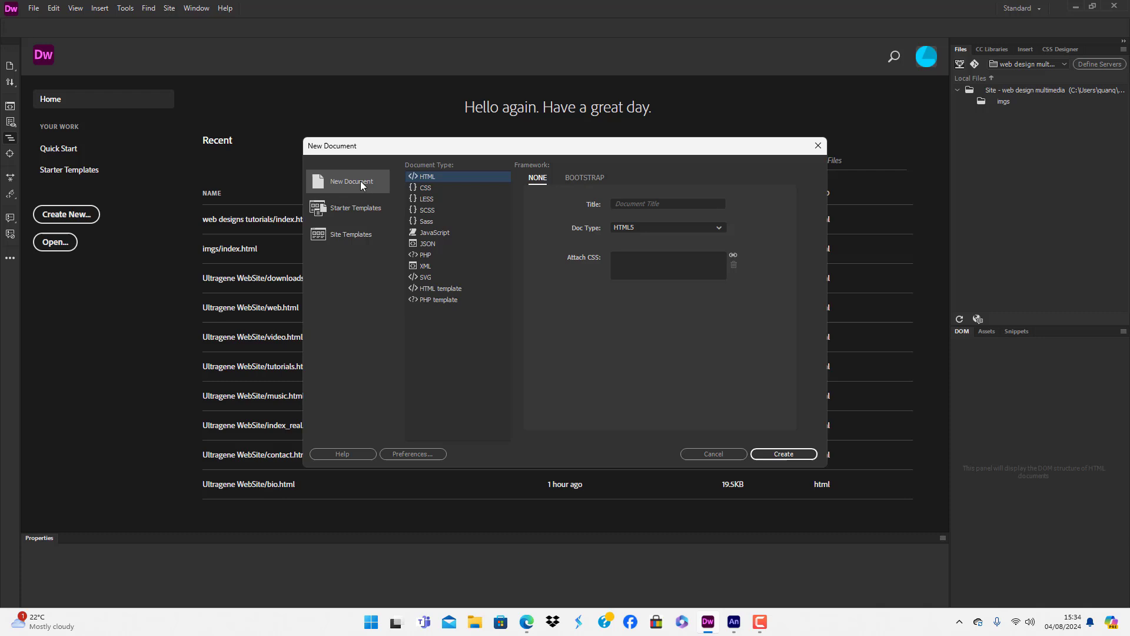
{"action": "mouse_move", "coordinate": [626, 205]}
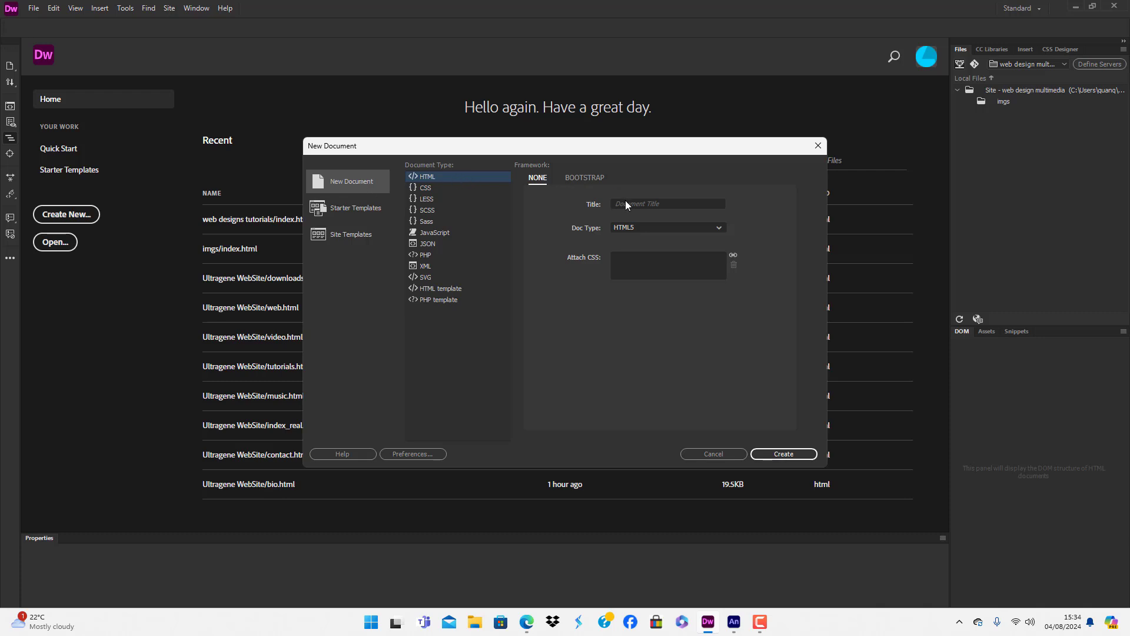
{"action": "left_click", "coordinate": [667, 203]}
{"action": "type", "text": "Home Page"}
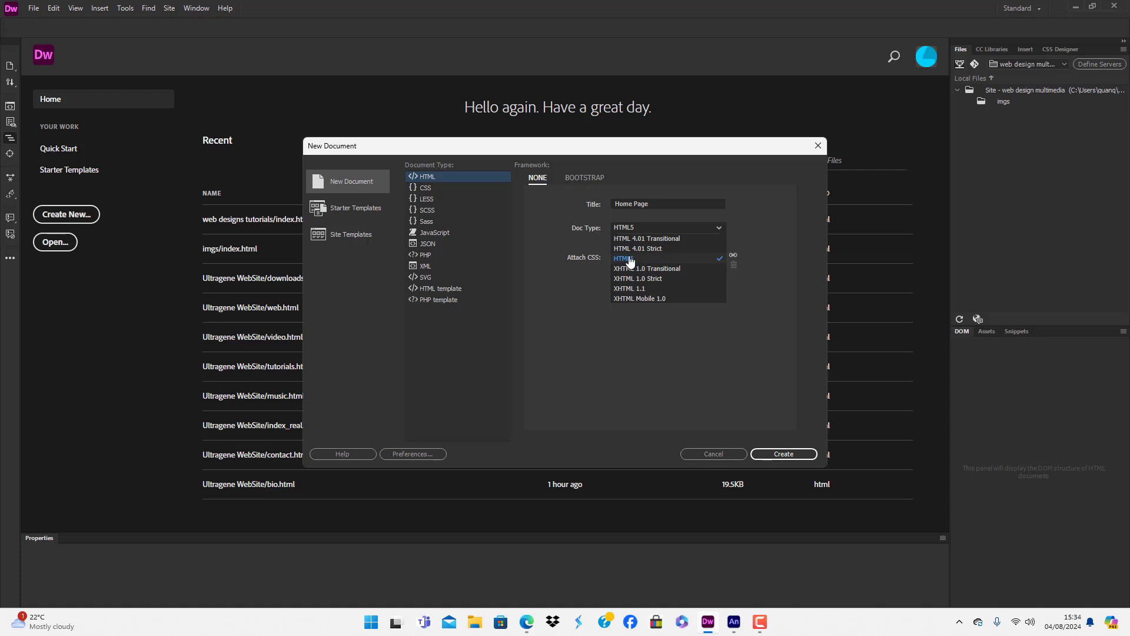
{"action": "left_click", "coordinate": [624, 258]}
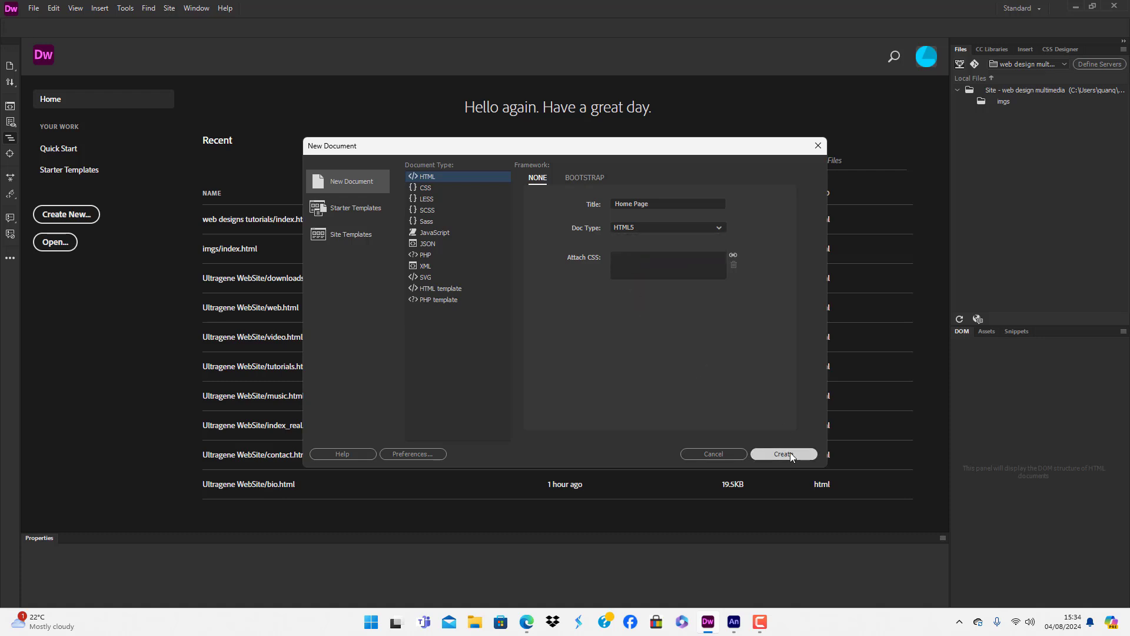
{"action": "left_click", "coordinate": [783, 454]}
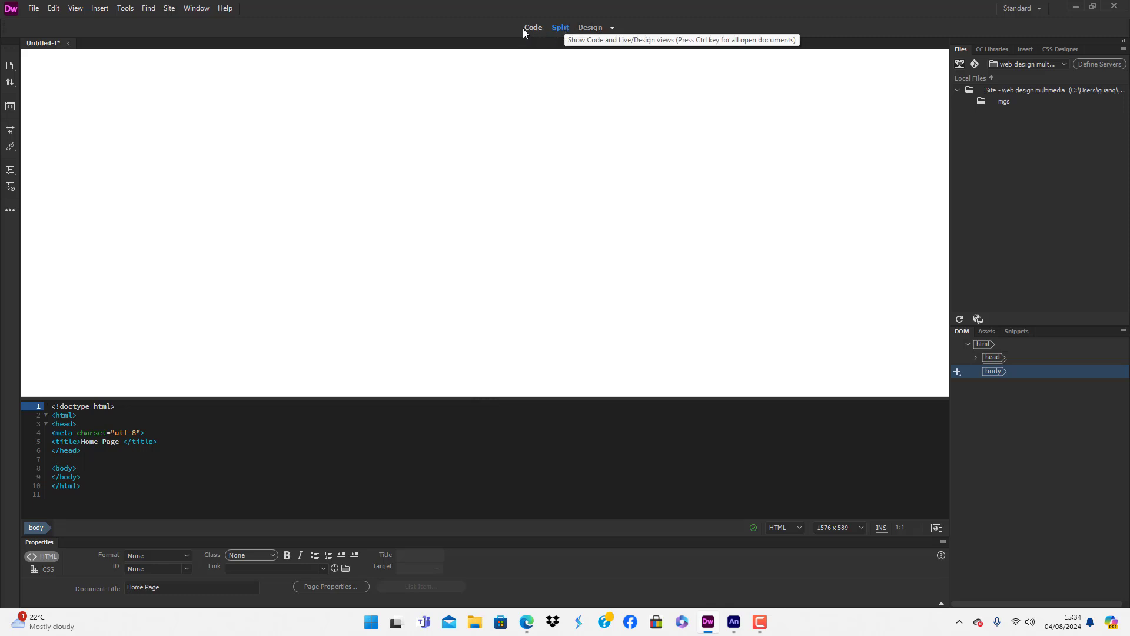
{"action": "left_click", "coordinate": [532, 28]}
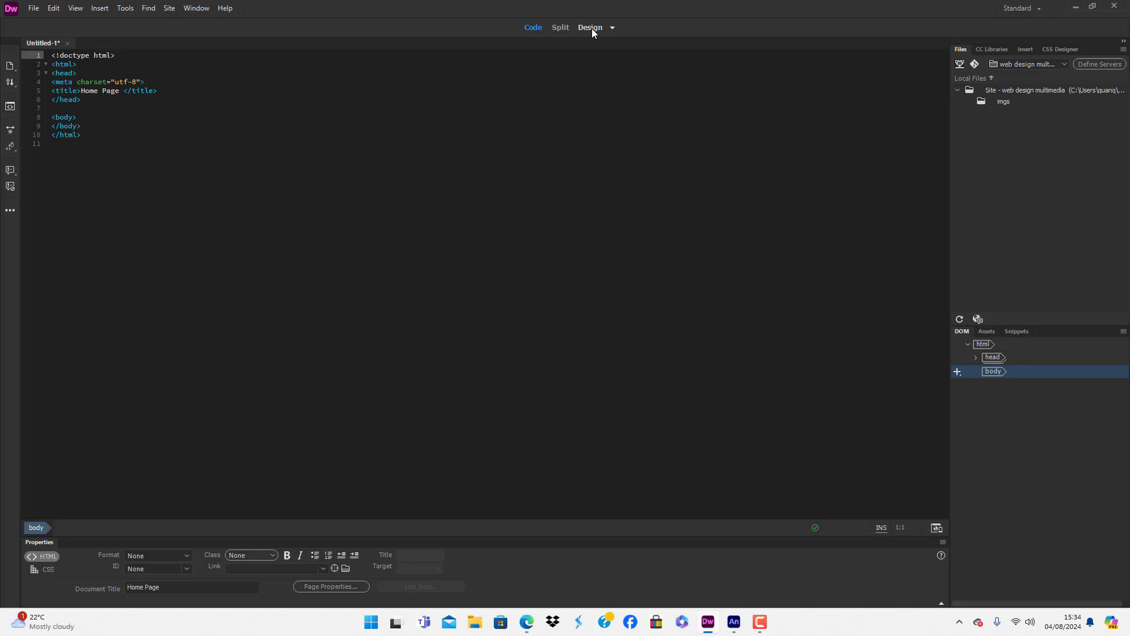
{"action": "left_click", "coordinate": [590, 28]}
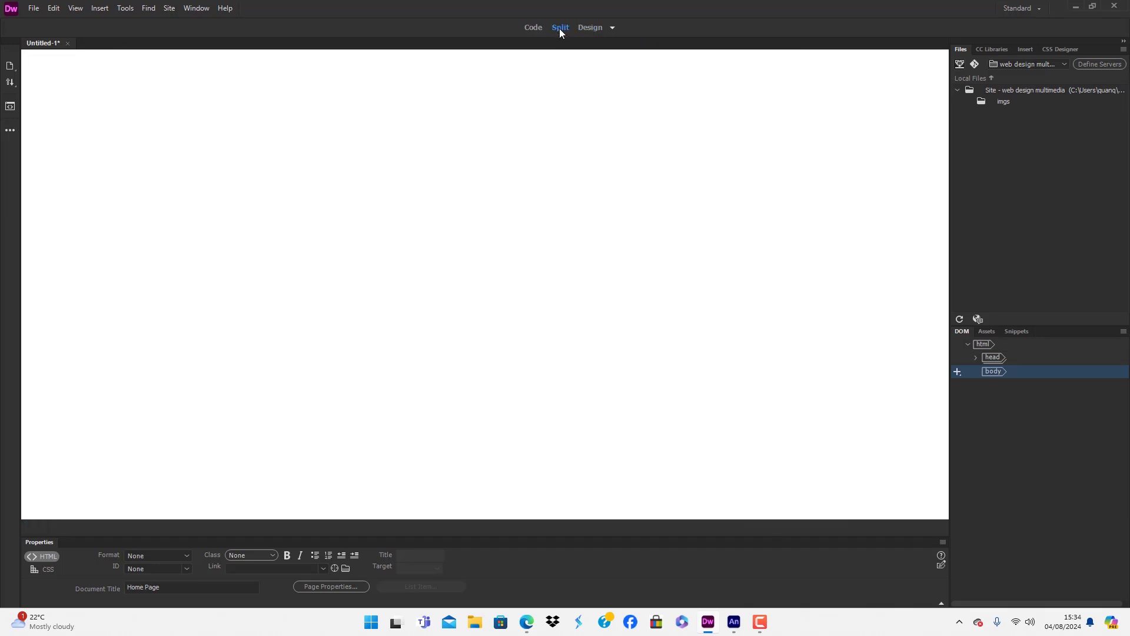
{"action": "left_click", "coordinate": [560, 28]}
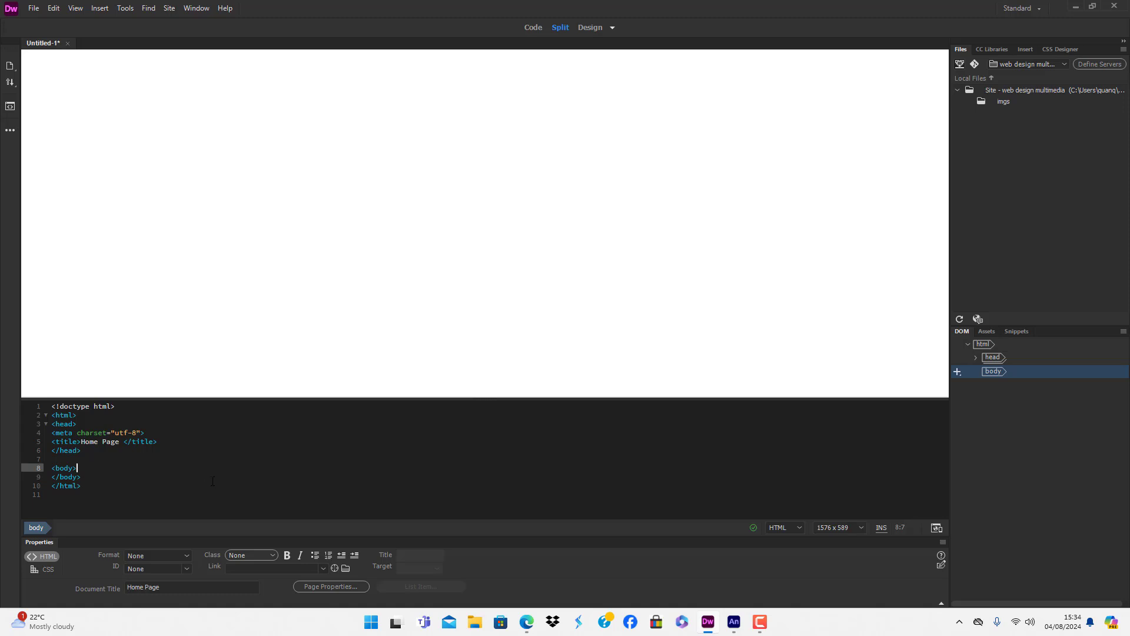
{"action": "left_click", "coordinate": [33, 7]}
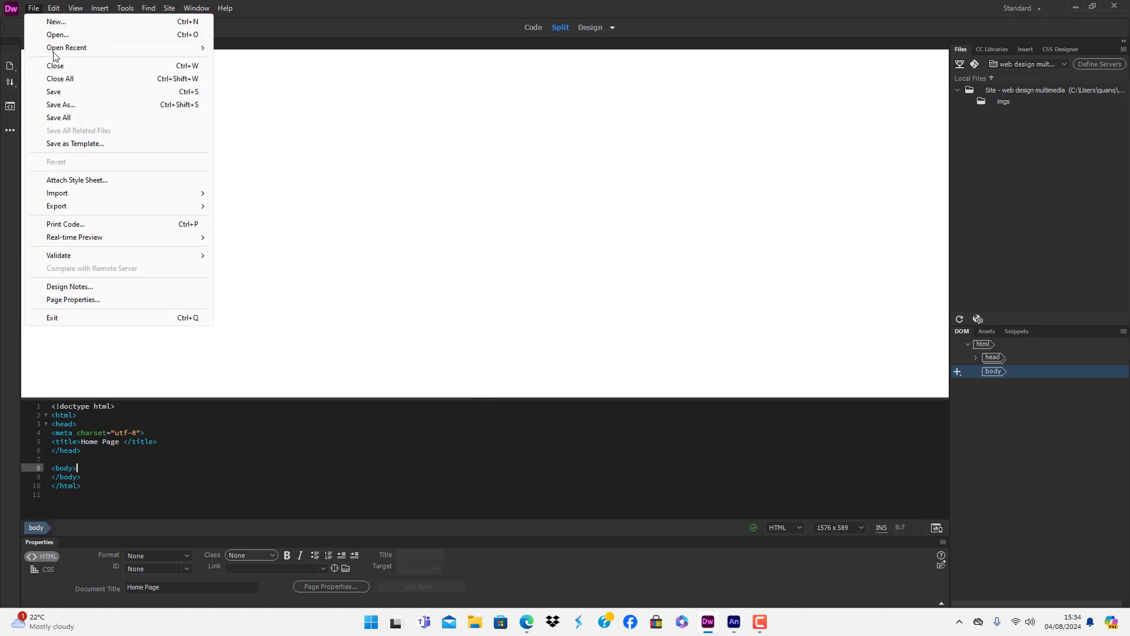
Save the page as index.html in the site folder.
{"action": "left_click", "coordinate": [61, 104]}
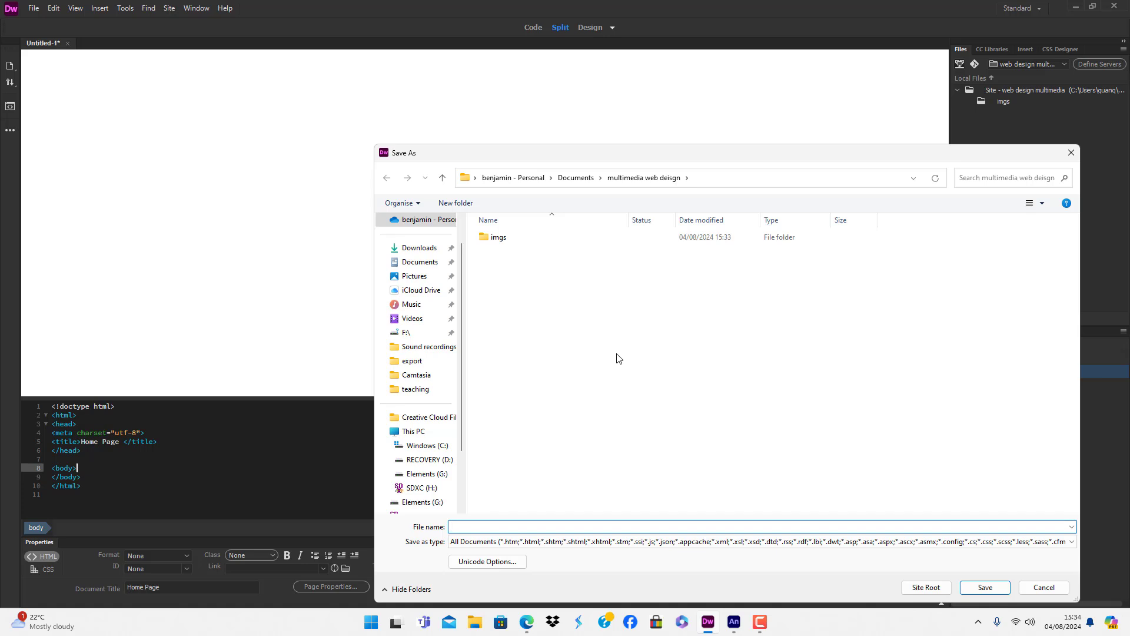
{"action": "type", "text": "Ind"}
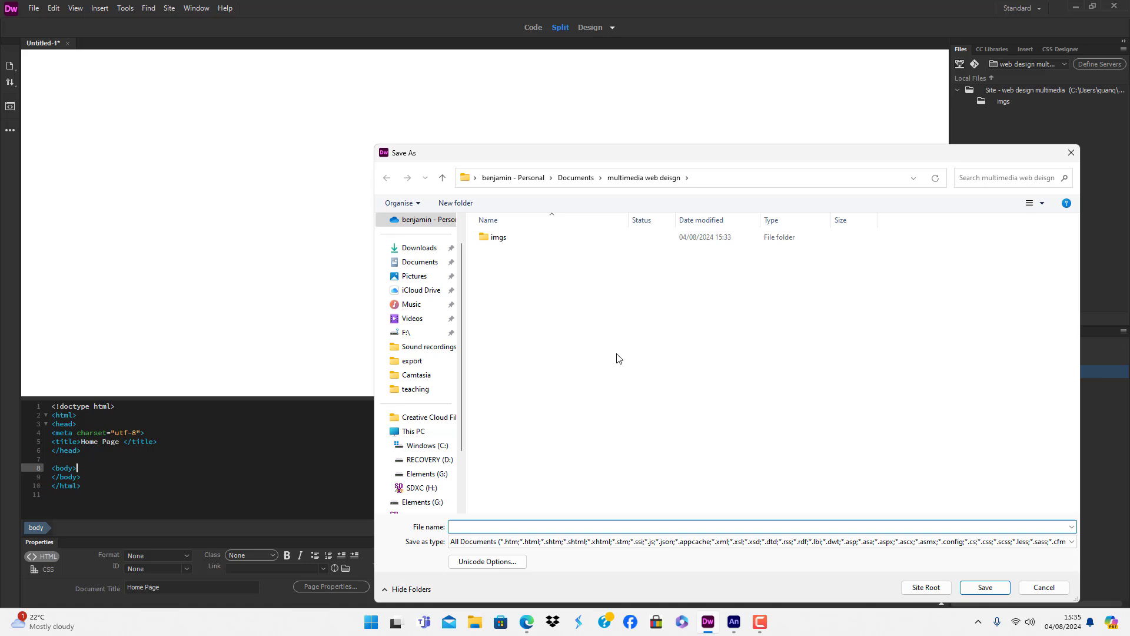
{"action": "type", "text": "index.html"}
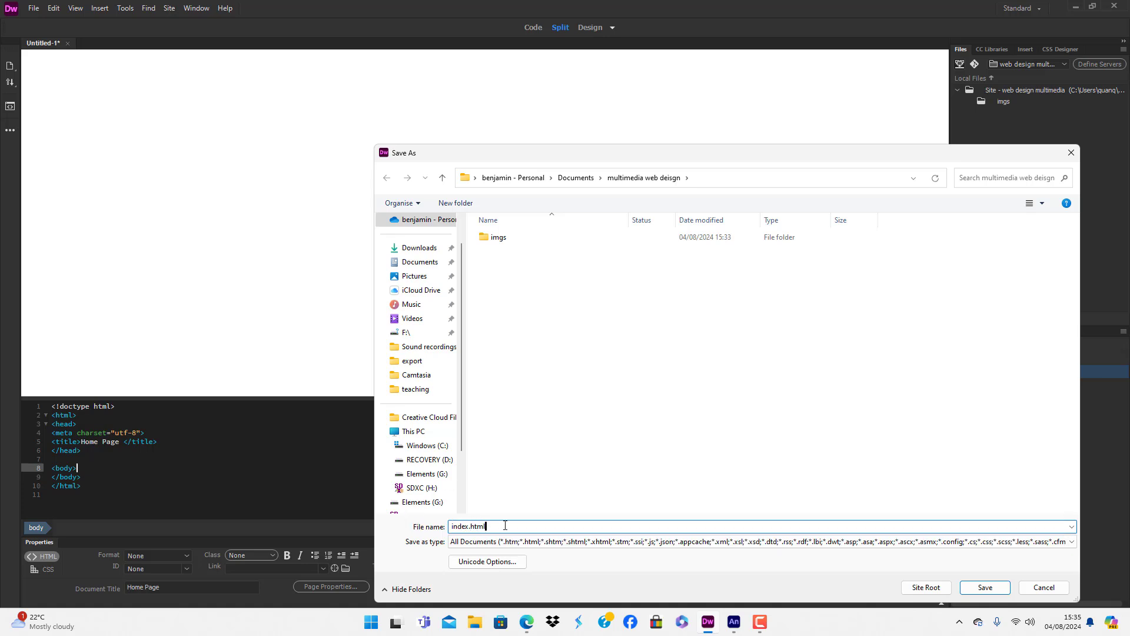
{"action": "mouse_move", "coordinate": [982, 570]}
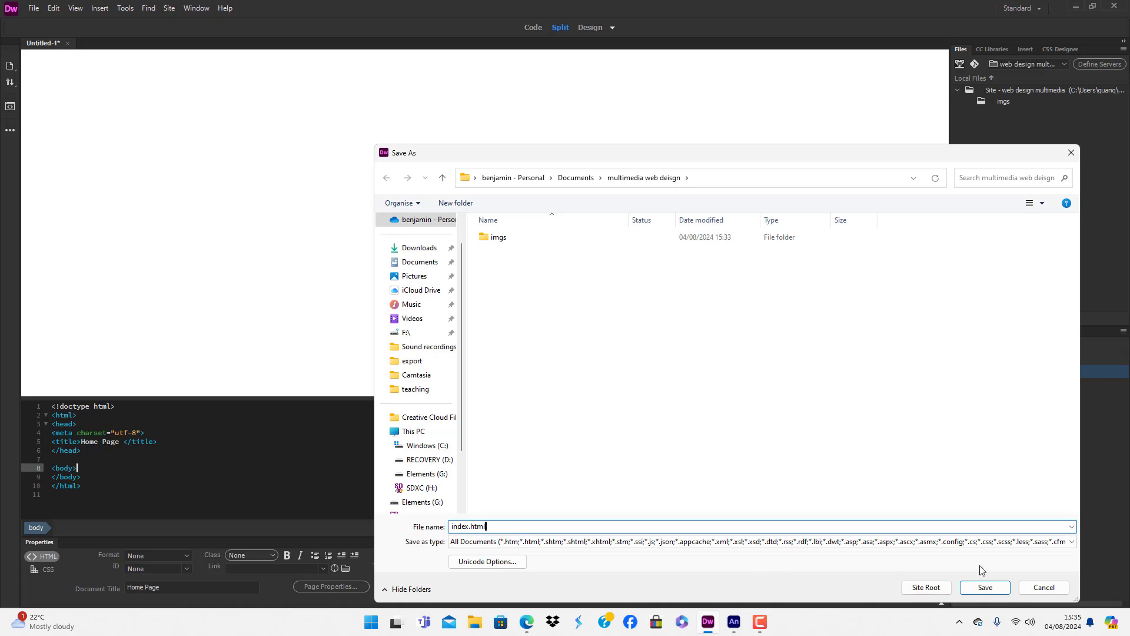
{"action": "left_click", "coordinate": [984, 587]}
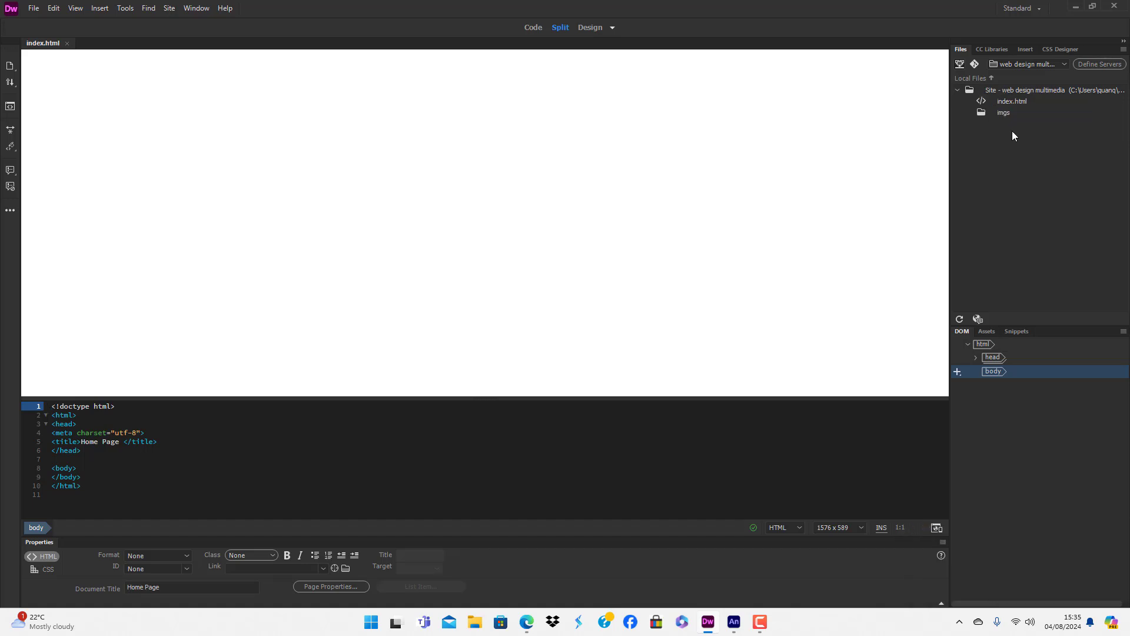
Insert an empty line after the opening body tag in Code view.
{"action": "left_click", "coordinate": [51, 406]}
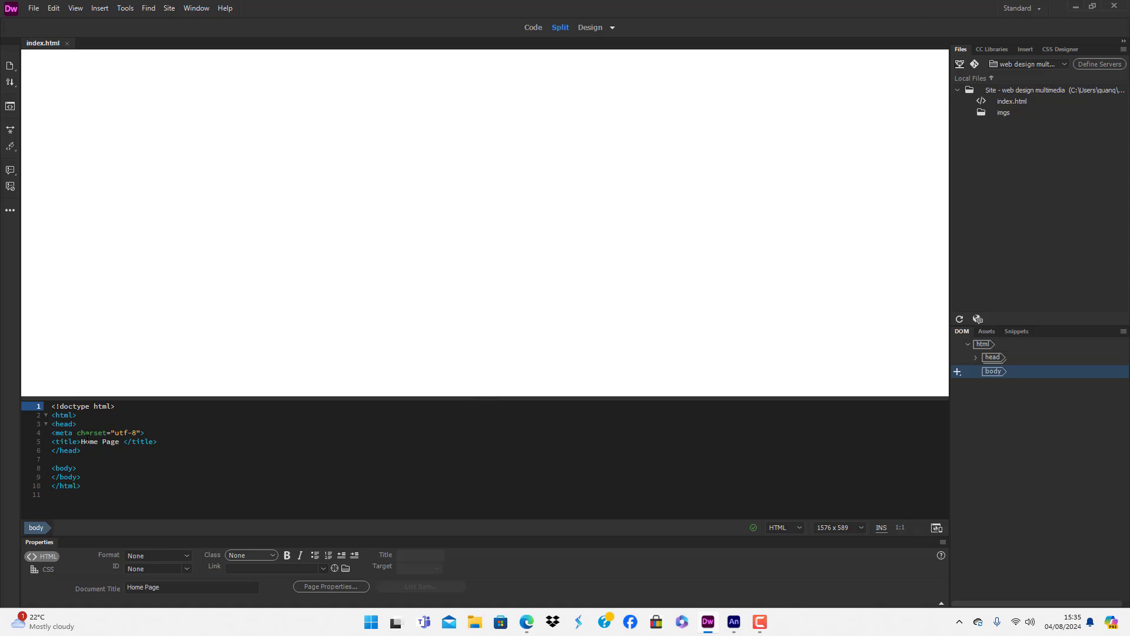
{"action": "left_click", "coordinate": [77, 467]}
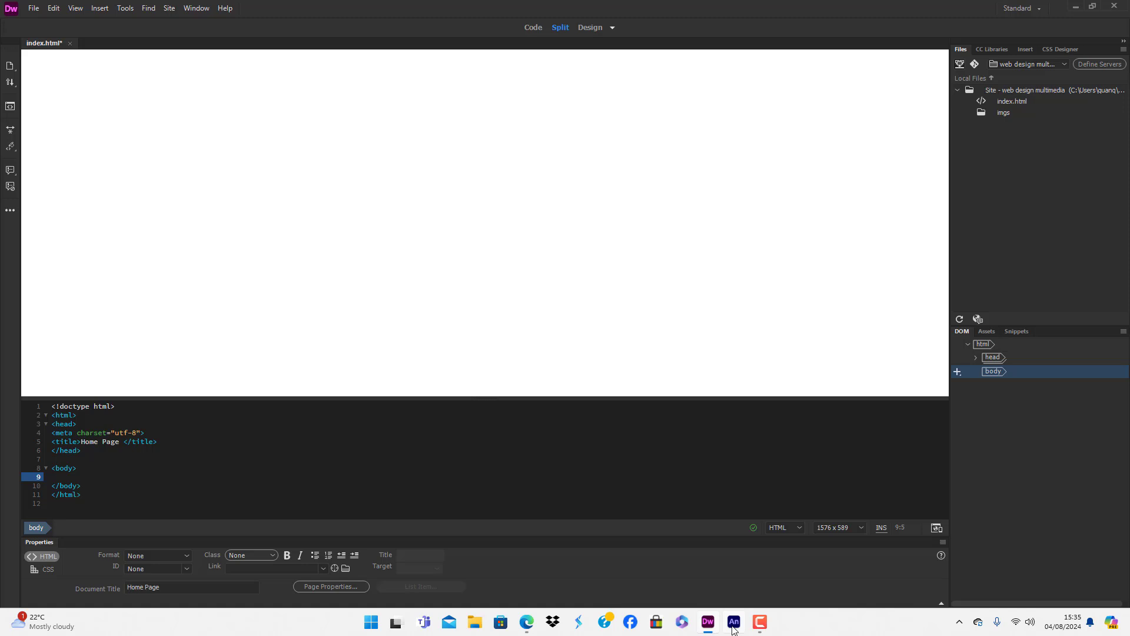
Switch to Adobe Animate, back to Dreamweaver, then minimise to show the desktop.
{"action": "left_click", "coordinate": [733, 622]}
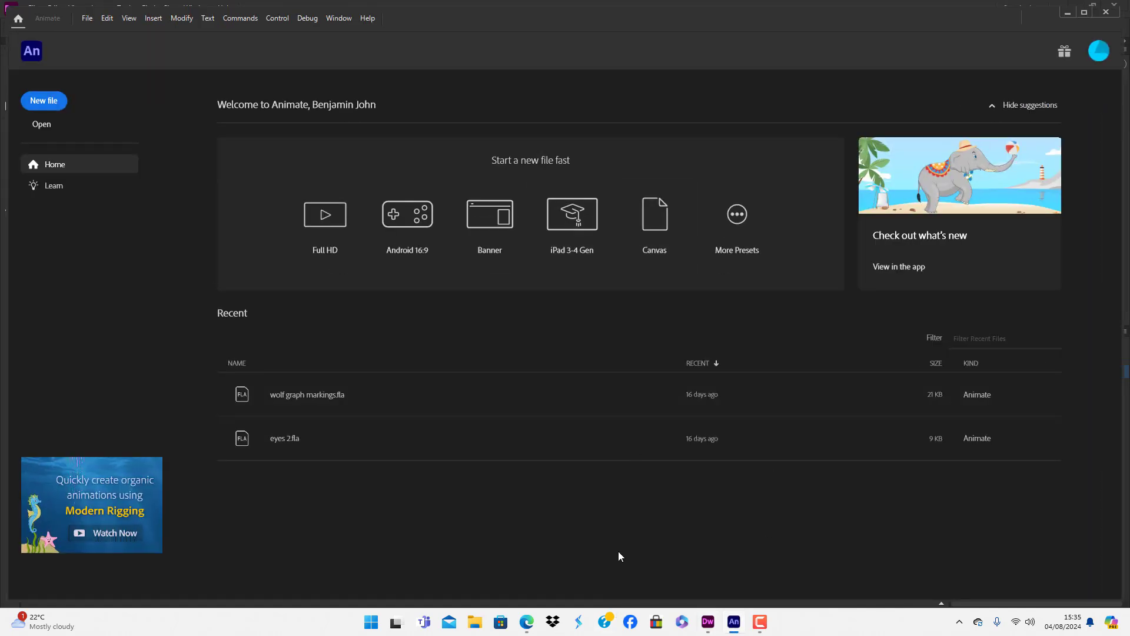
{"action": "mouse_move", "coordinate": [625, 540]}
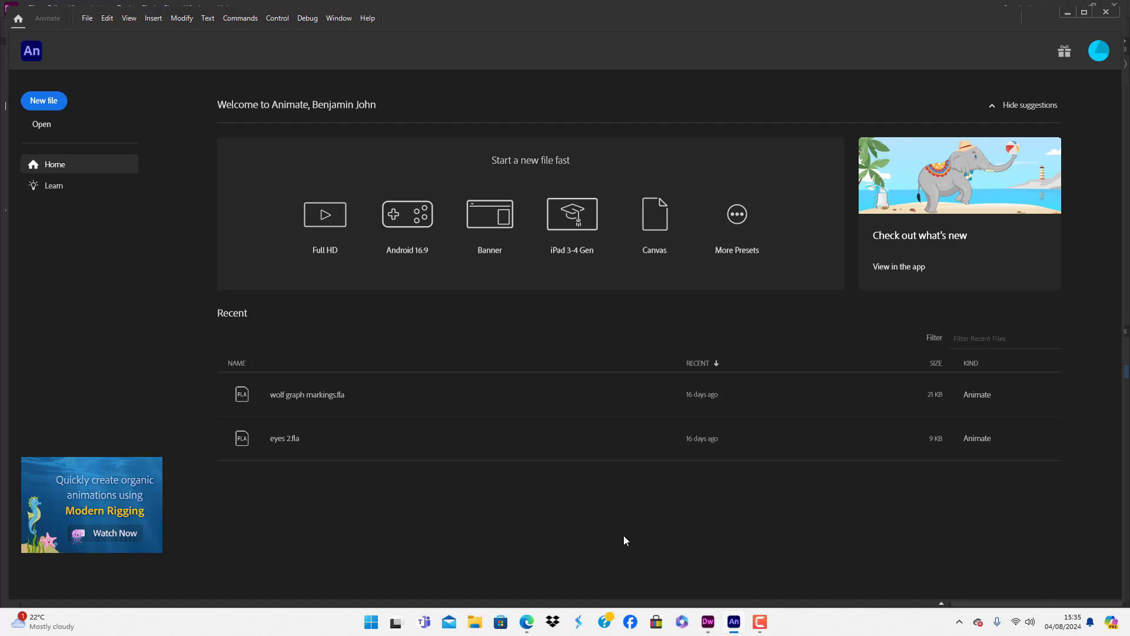
{"action": "left_click", "coordinate": [706, 622]}
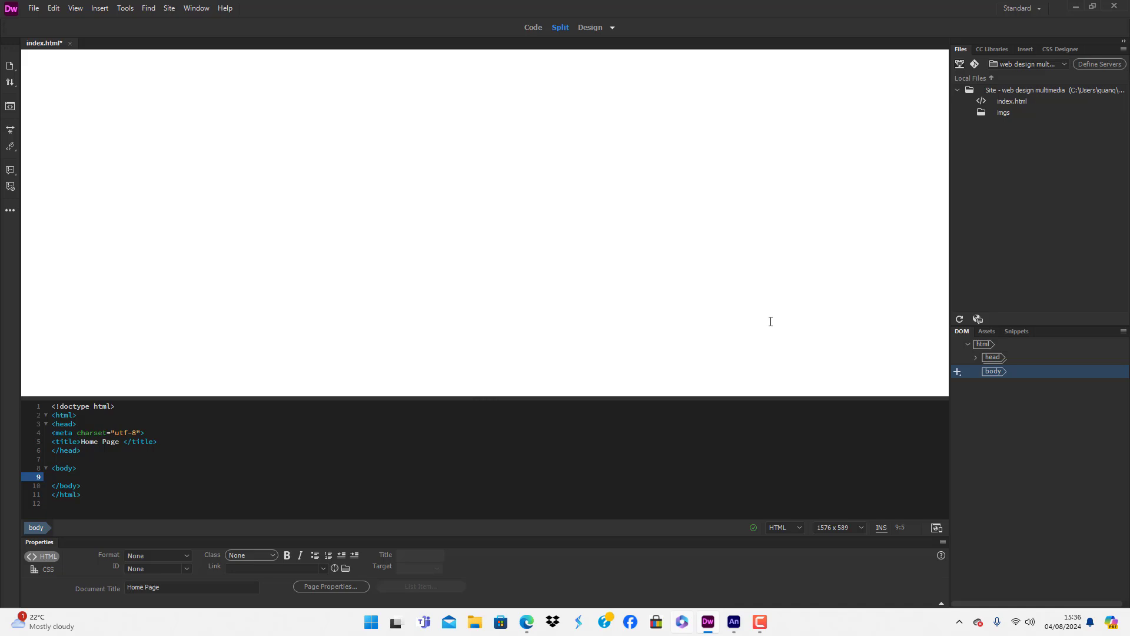
{"action": "left_click", "coordinate": [734, 621]}
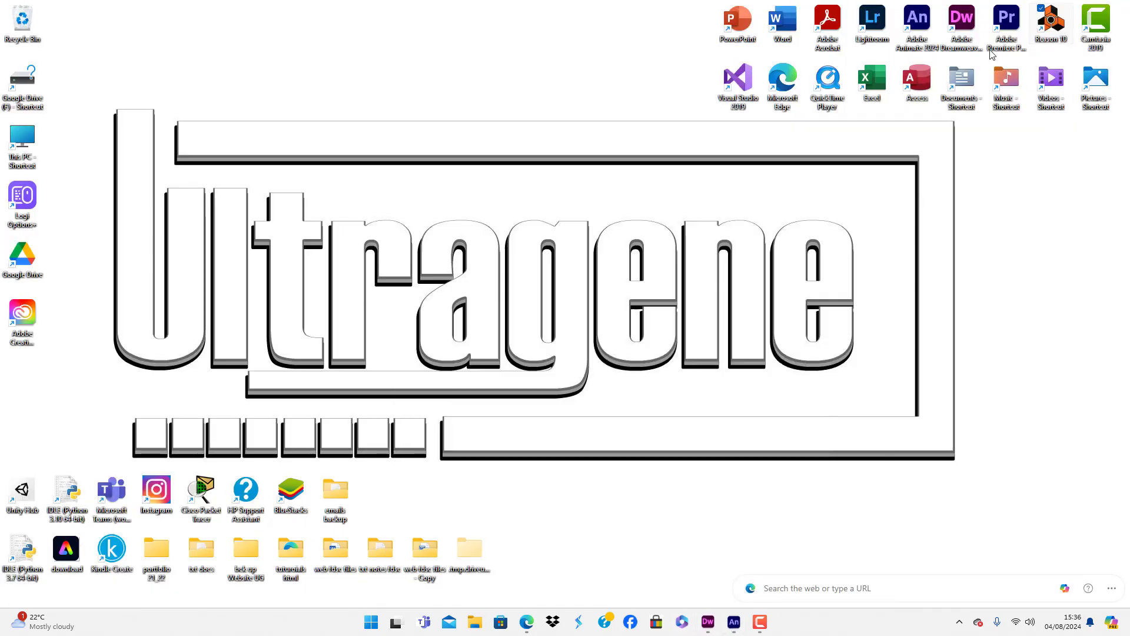
{"action": "mouse_move", "coordinate": [627, 229]}
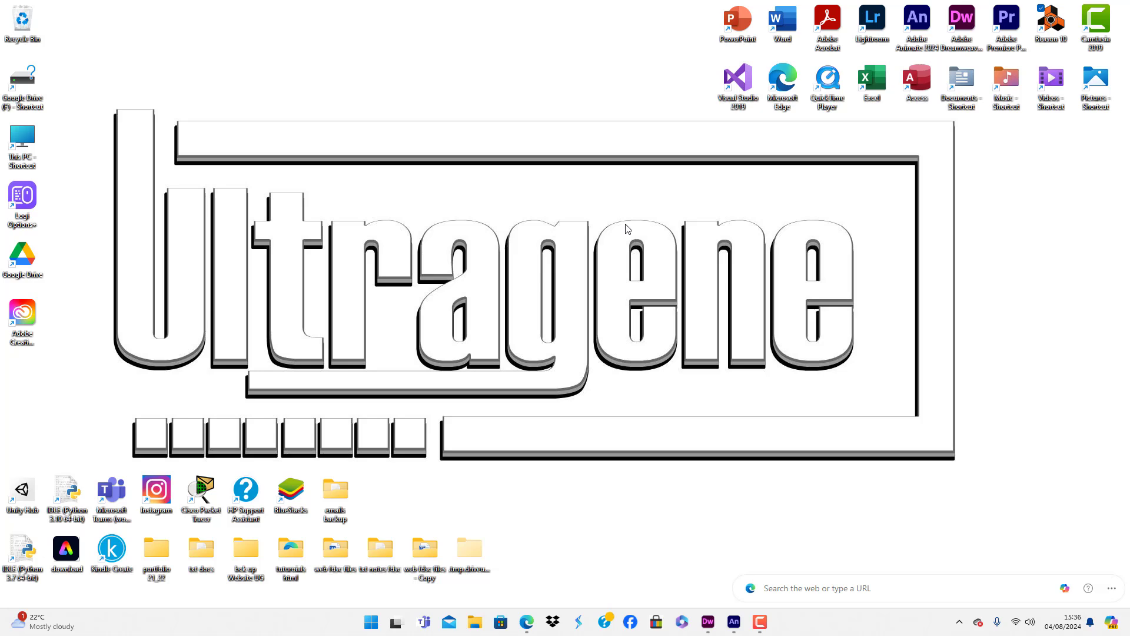